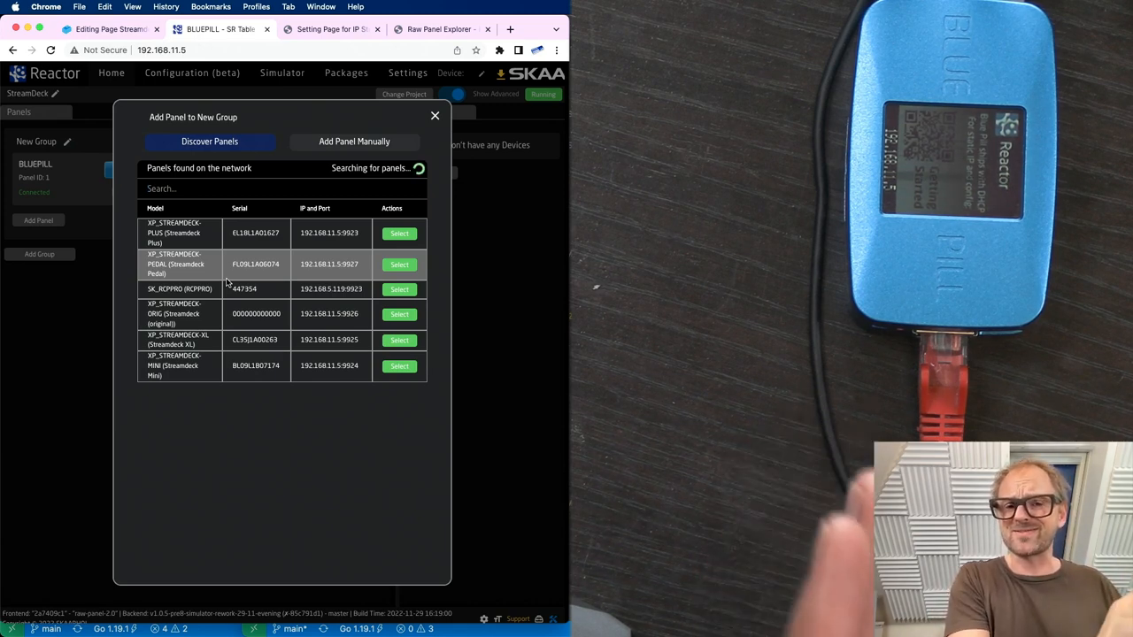
Add the XP_STREAMDECK-PLUS panel and select Btn 1 in its layout configurator
{"action": "left_click", "coordinate": [399, 233]}
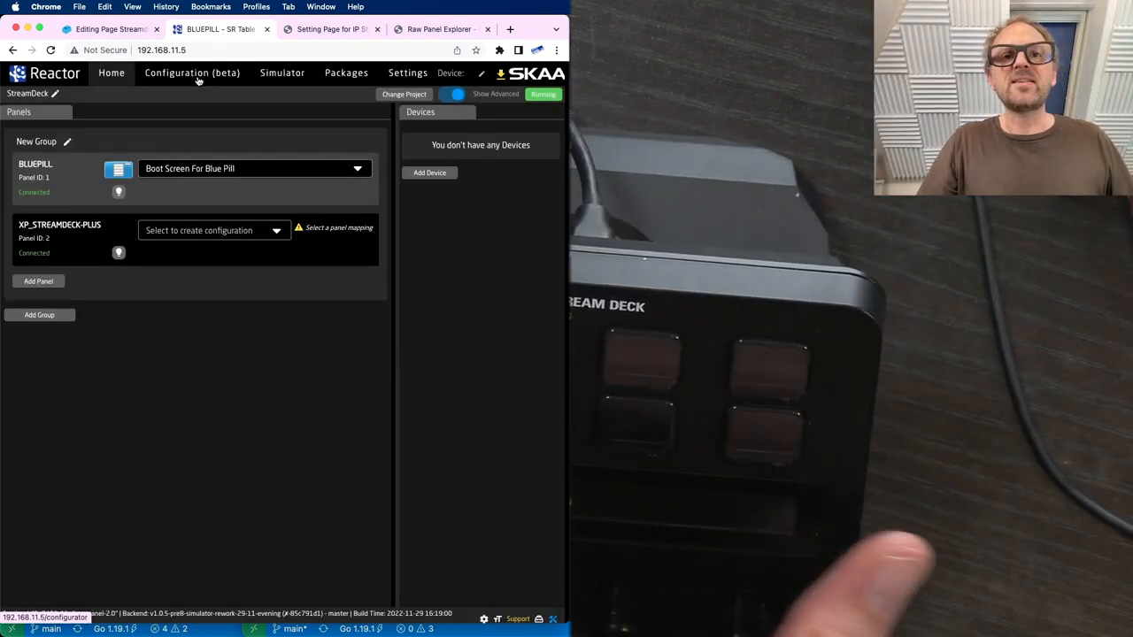
{"action": "left_click", "coordinate": [192, 72]}
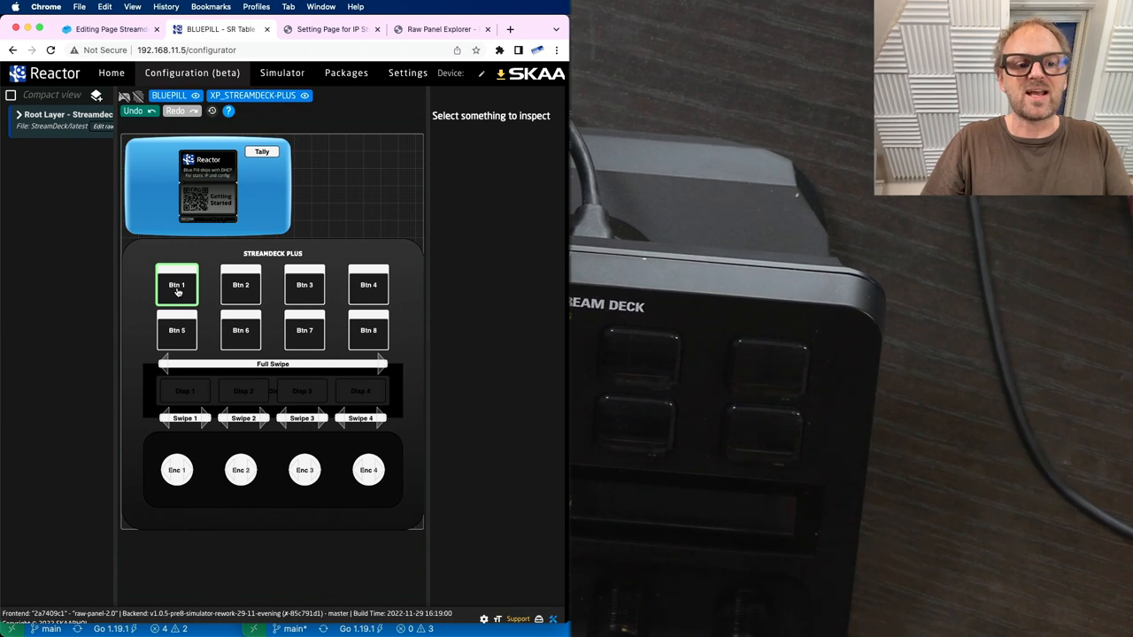
{"action": "left_click", "coordinate": [177, 284]}
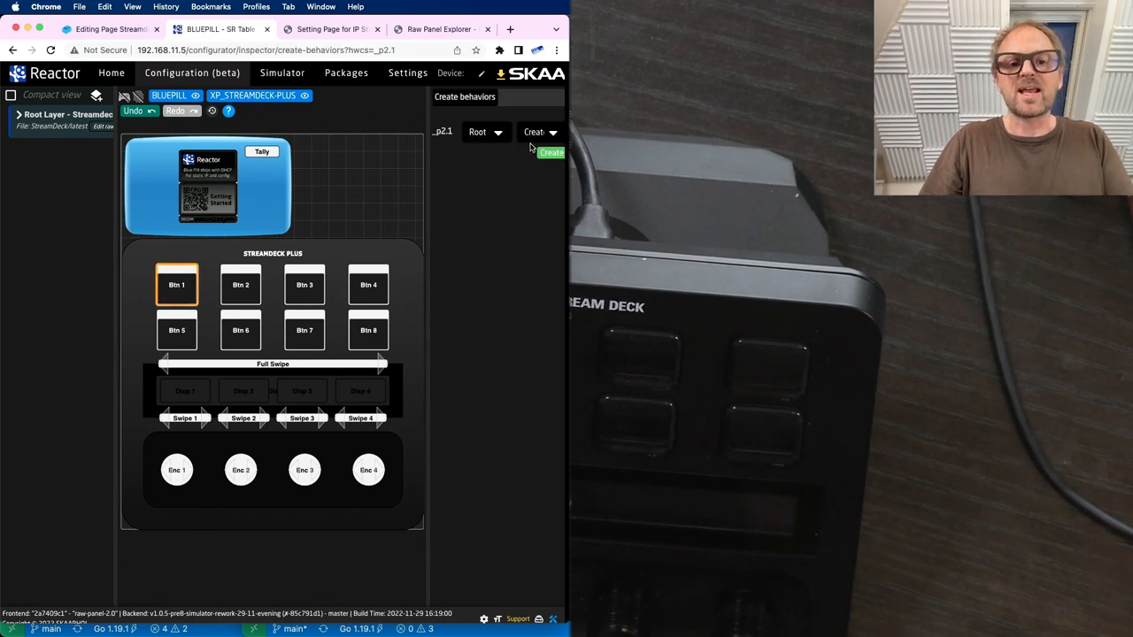
{"action": "mouse_move", "coordinate": [509, 554]}
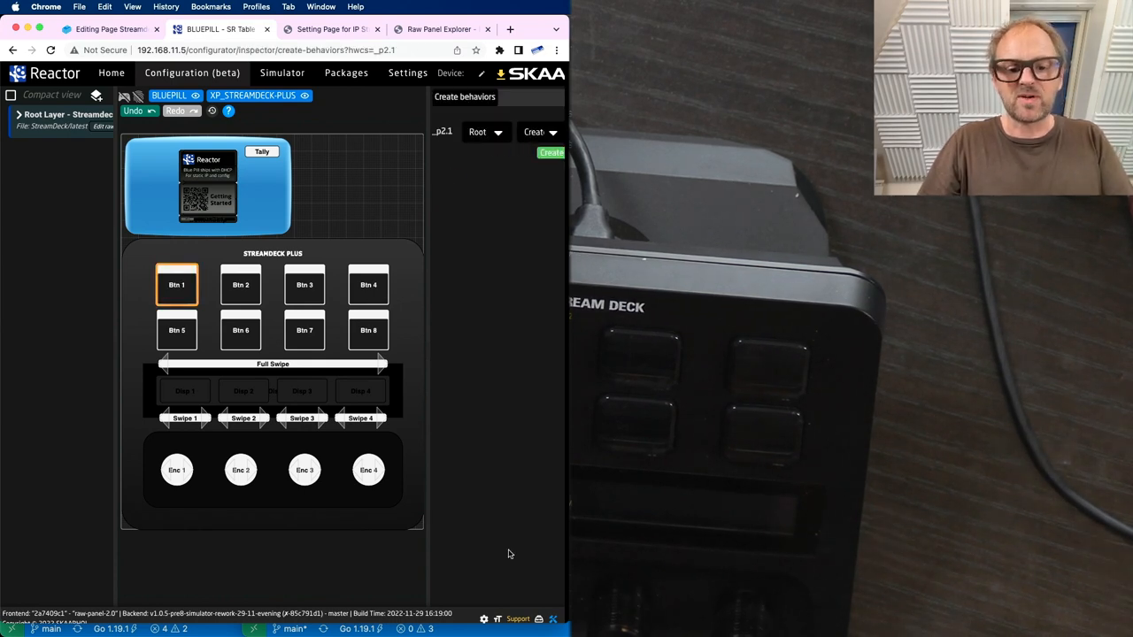
{"action": "left_click", "coordinate": [110, 72]}
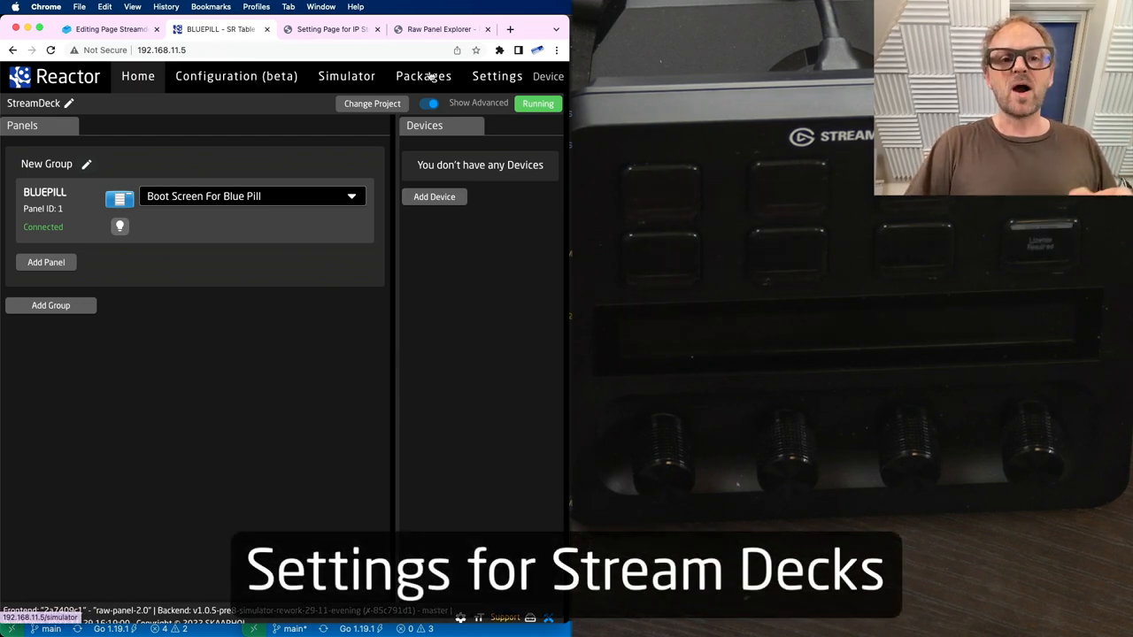
Open Packages and scroll down to the xpanel-streamdeck package
{"action": "left_click", "coordinate": [420, 76]}
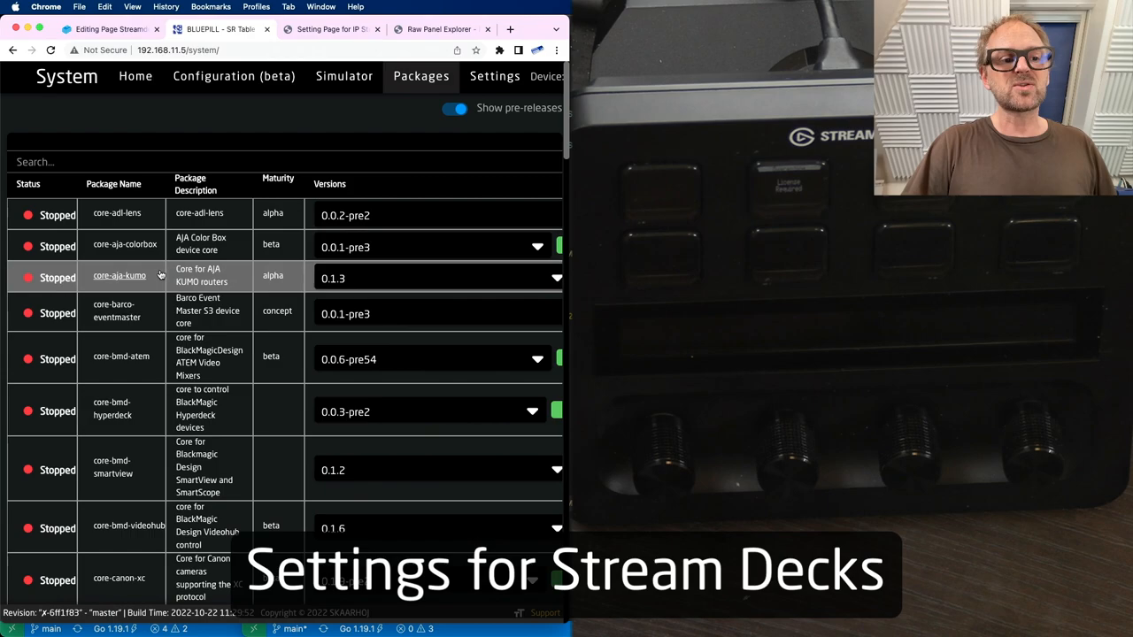
{"action": "scroll", "scroll_direction": "down", "scroll_amount": 3}
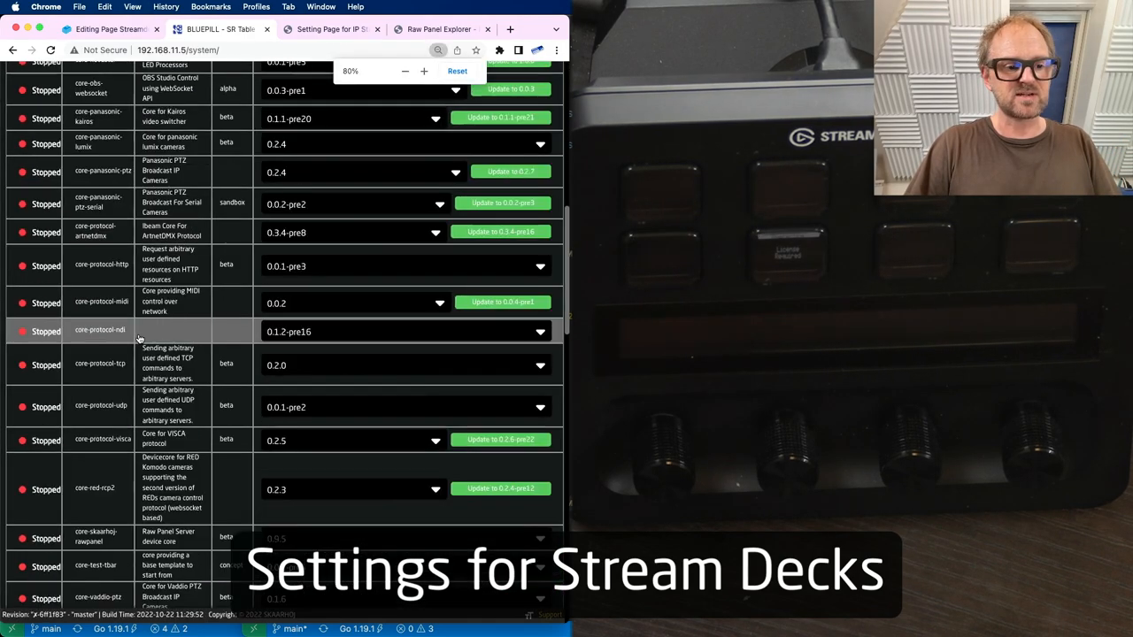
{"action": "scroll", "scroll_direction": "down", "scroll_amount": 3}
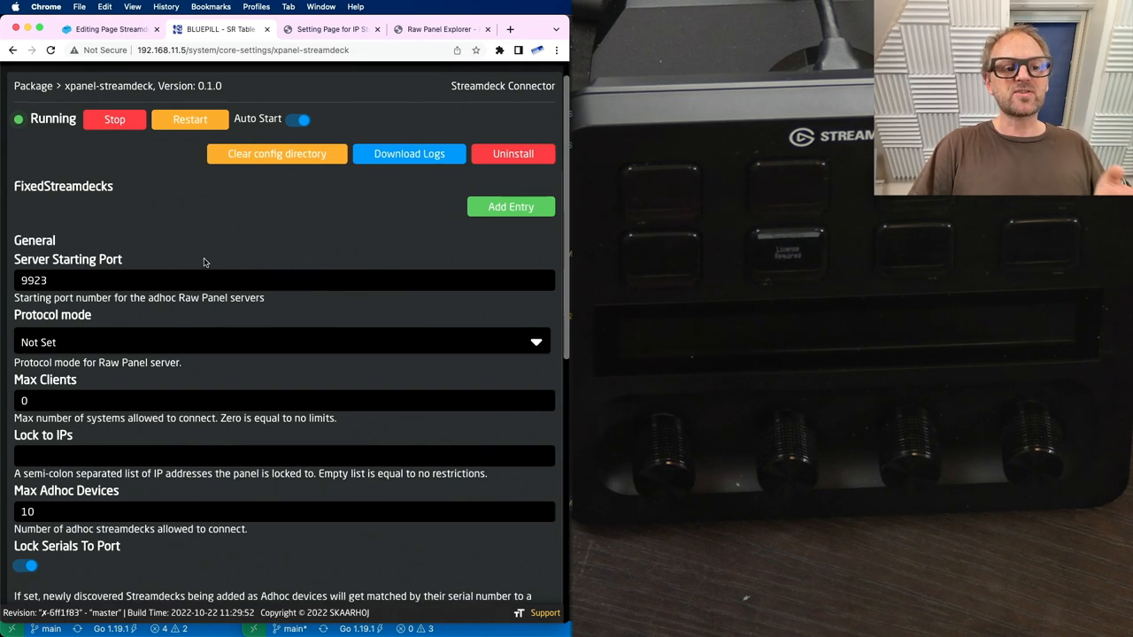
{"action": "scroll", "scroll_direction": "down", "scroll_amount": 3}
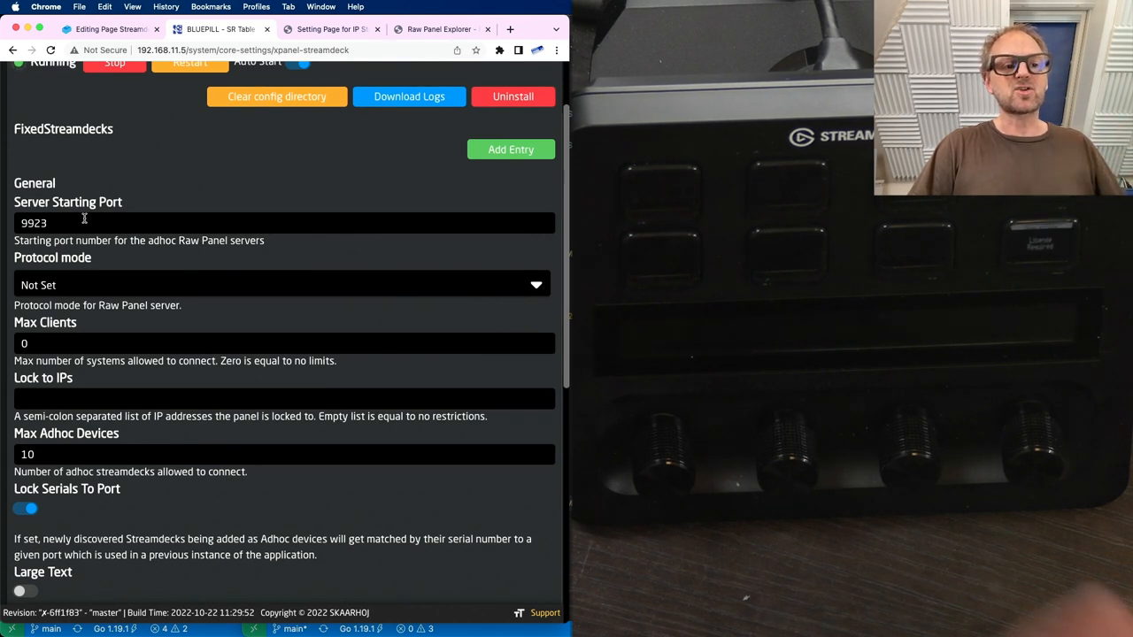
{"action": "left_click", "coordinate": [283, 284]}
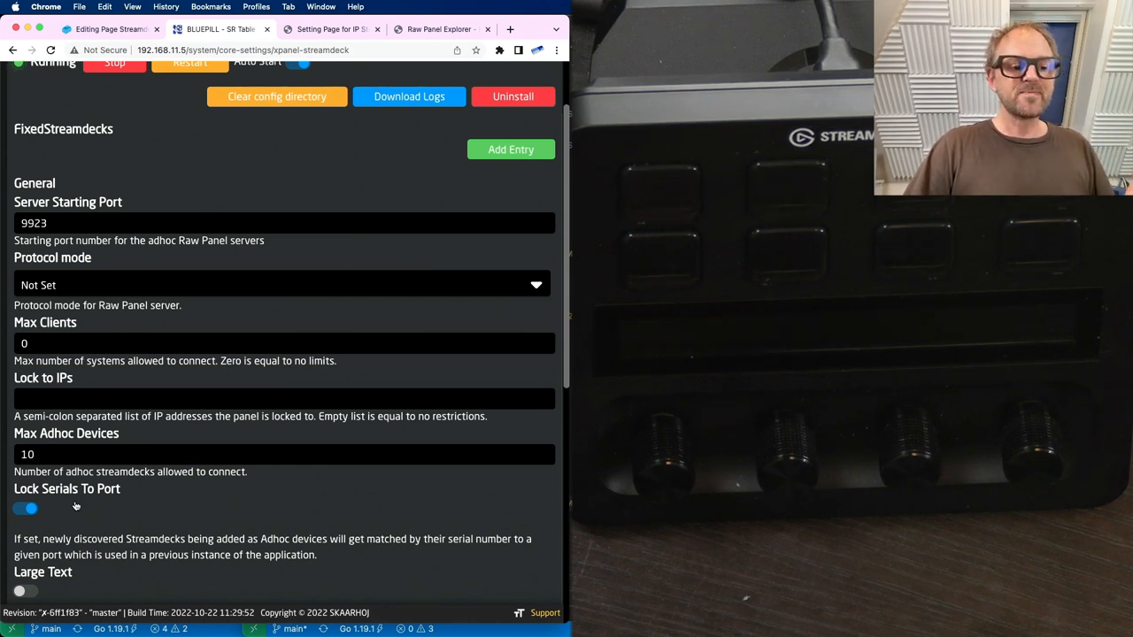
{"action": "scroll", "scroll_direction": "down", "scroll_amount": 3}
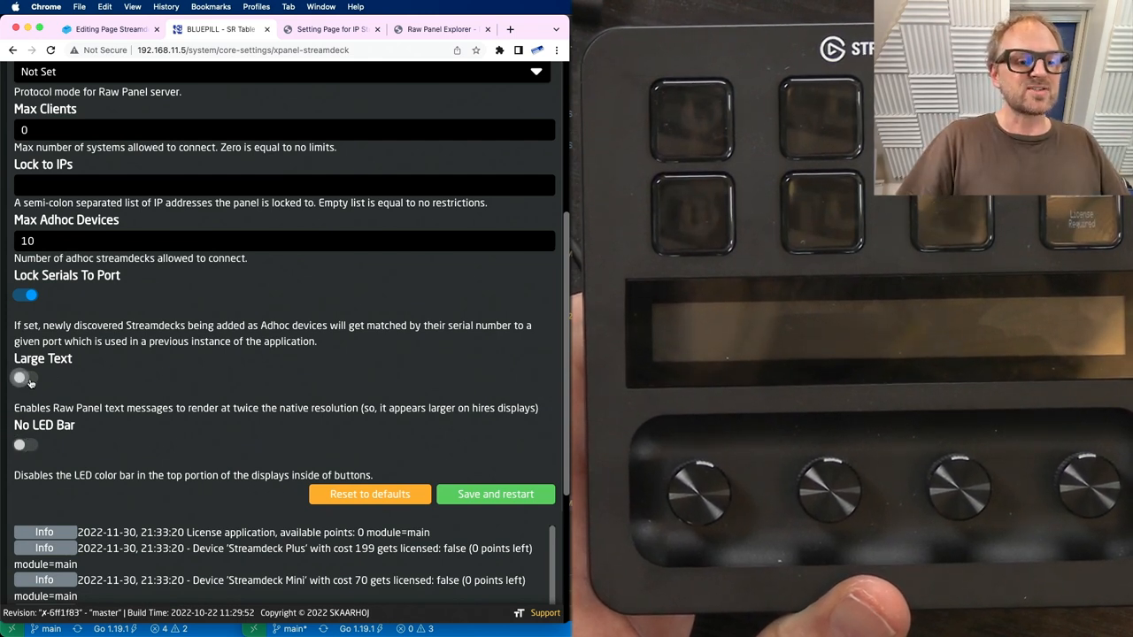
Enable Large Text, save and restart the connector, then enable No LED Bar
{"action": "left_click", "coordinate": [25, 378]}
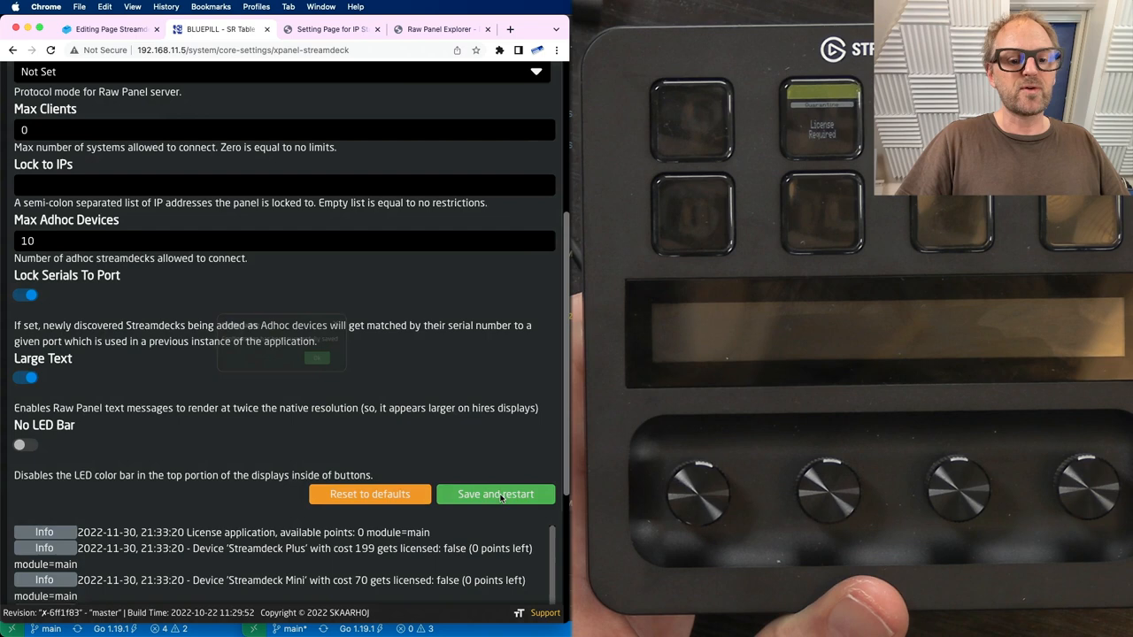
{"action": "left_click", "coordinate": [495, 494]}
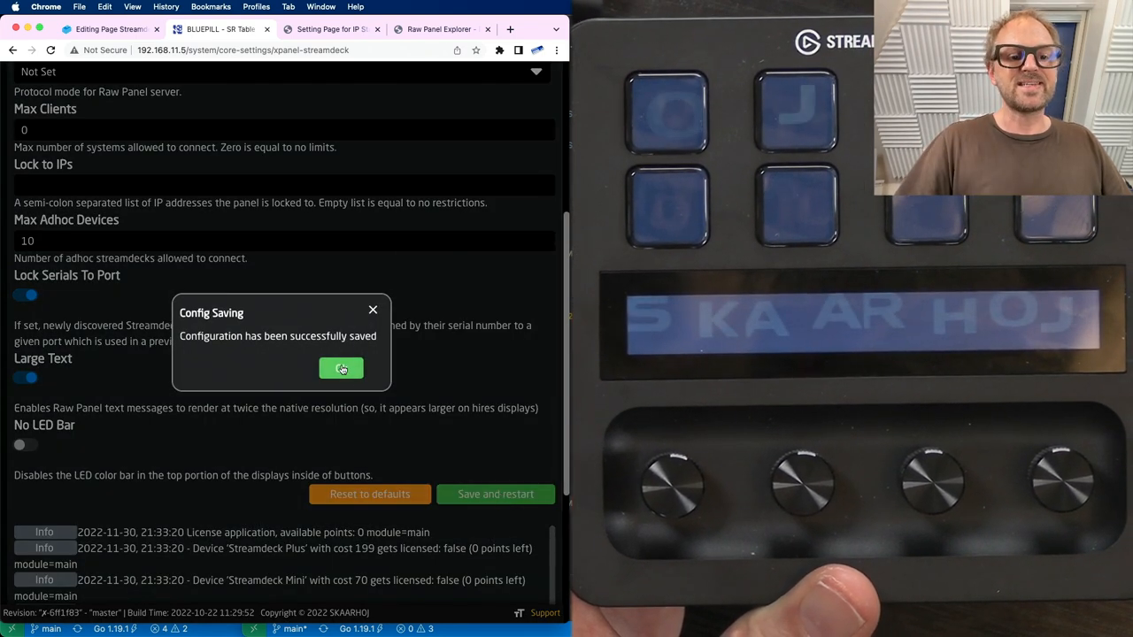
{"action": "left_click", "coordinate": [341, 369]}
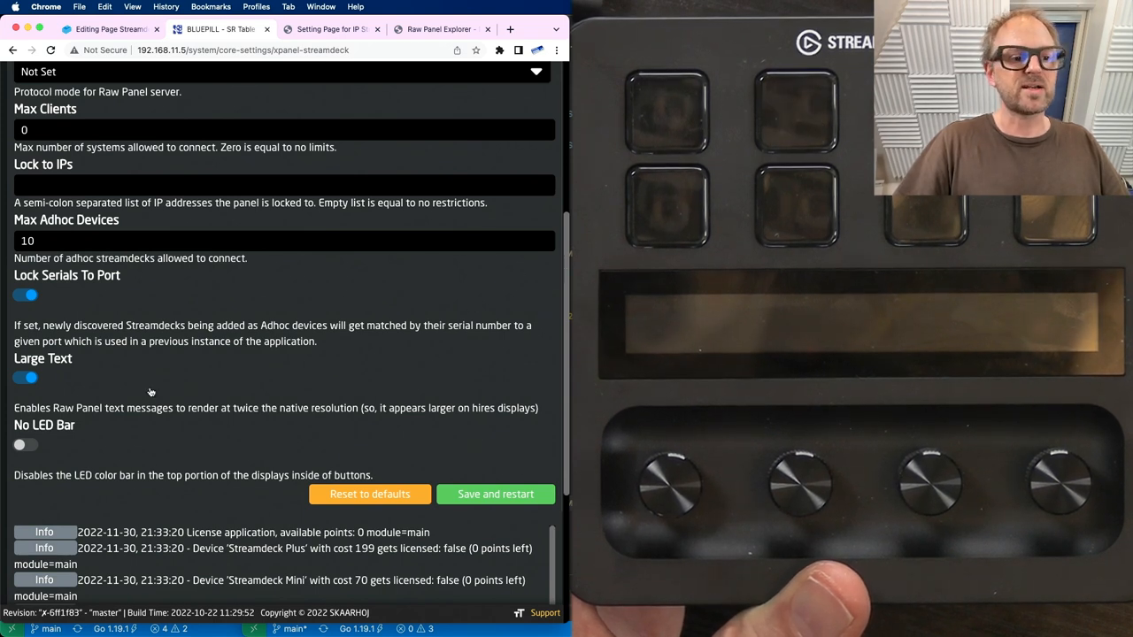
{"action": "left_click", "coordinate": [25, 445]}
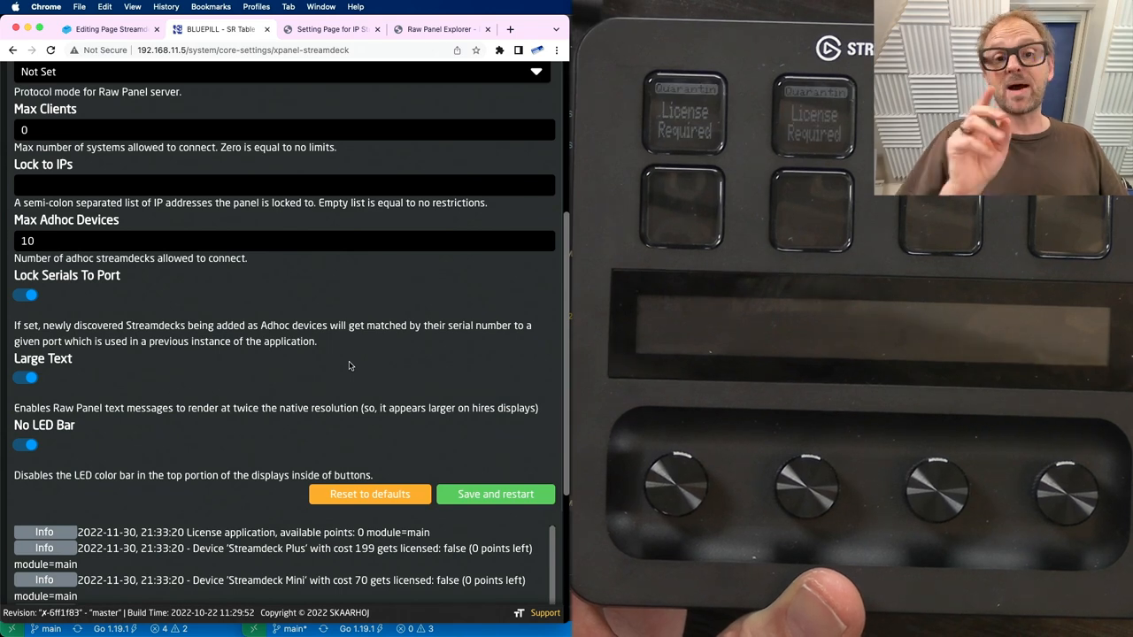
Add a blank FixedStreamdecks entry in the Streamdeck connector settings
{"action": "scroll", "scroll_direction": "up", "scroll_amount": 3}
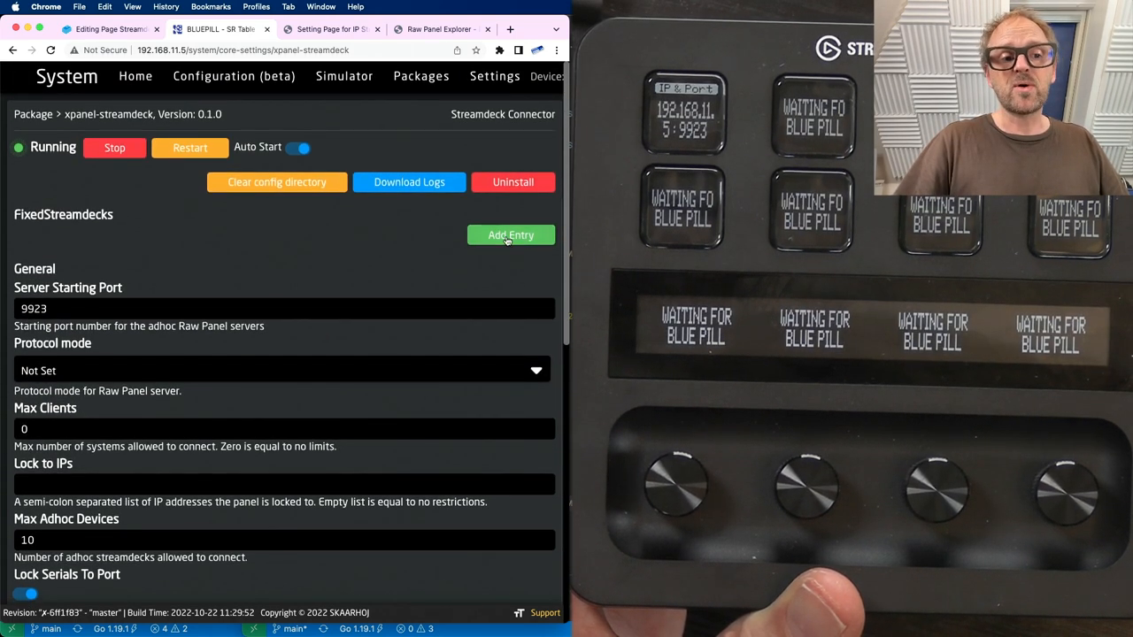
{"action": "left_click", "coordinate": [510, 234]}
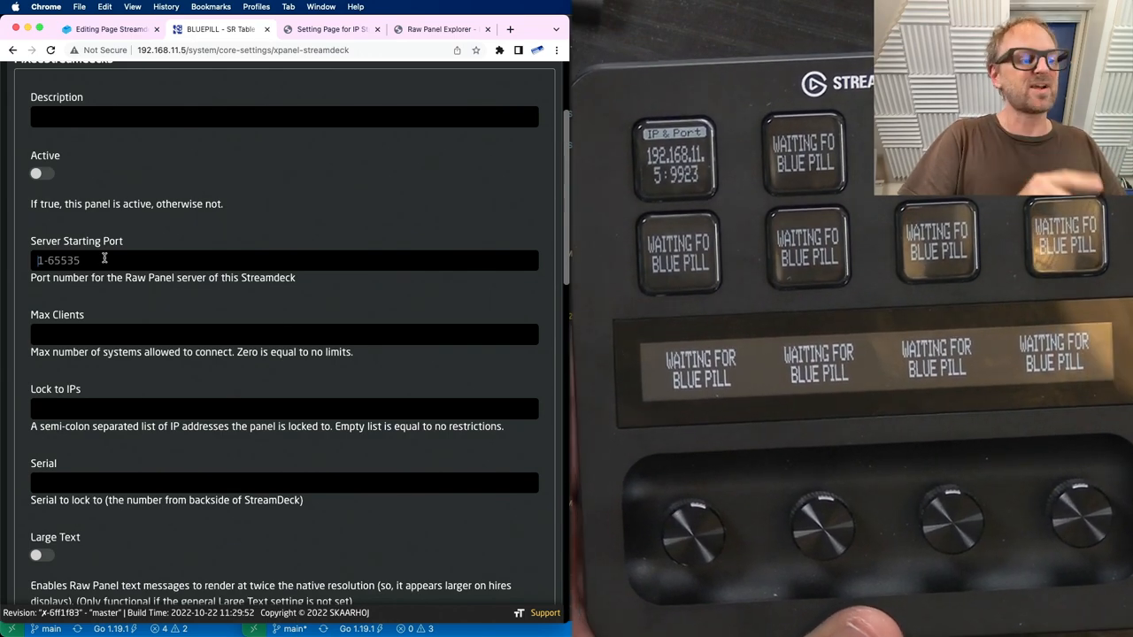
{"action": "scroll", "scroll_direction": "up", "scroll_amount": 3}
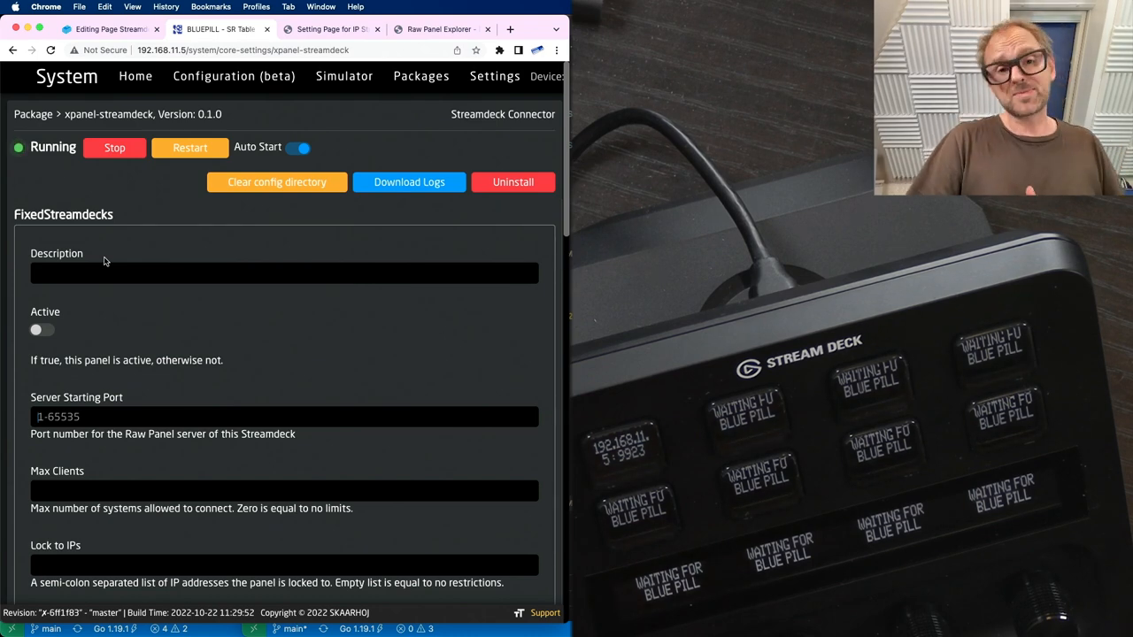
Return to the StreamDeck project's Home tab showing the BLUEPILL panel
{"action": "left_click", "coordinate": [217, 29]}
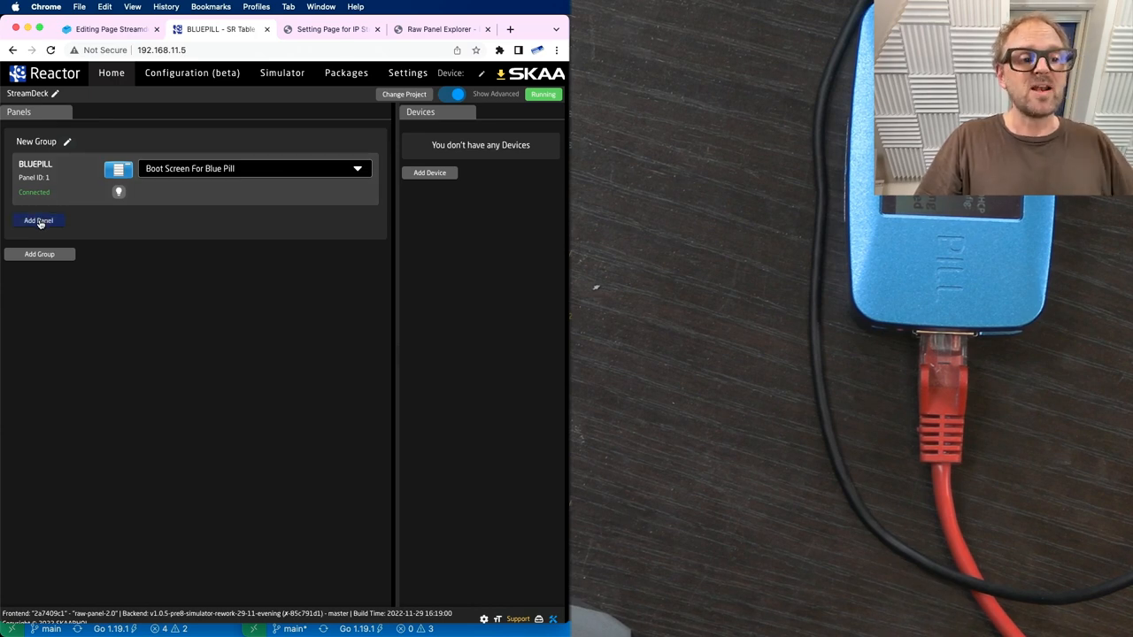
Add XP_STREAMDECK-PLUS as panel 2 from Discover Panels
{"action": "left_click", "coordinate": [38, 221]}
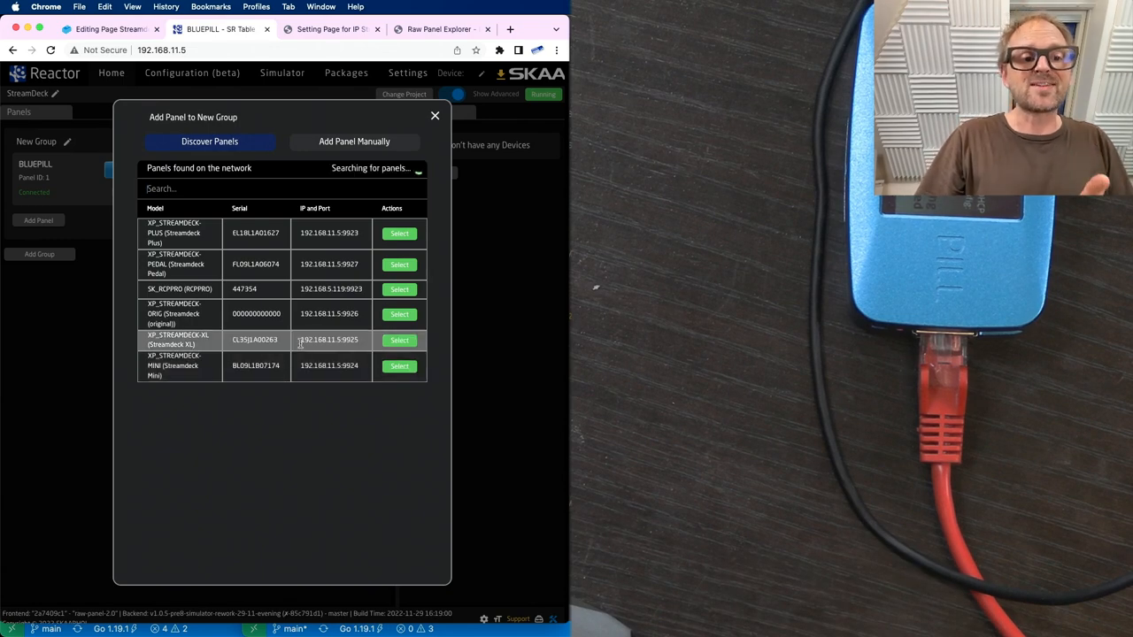
{"action": "mouse_move", "coordinate": [400, 232]}
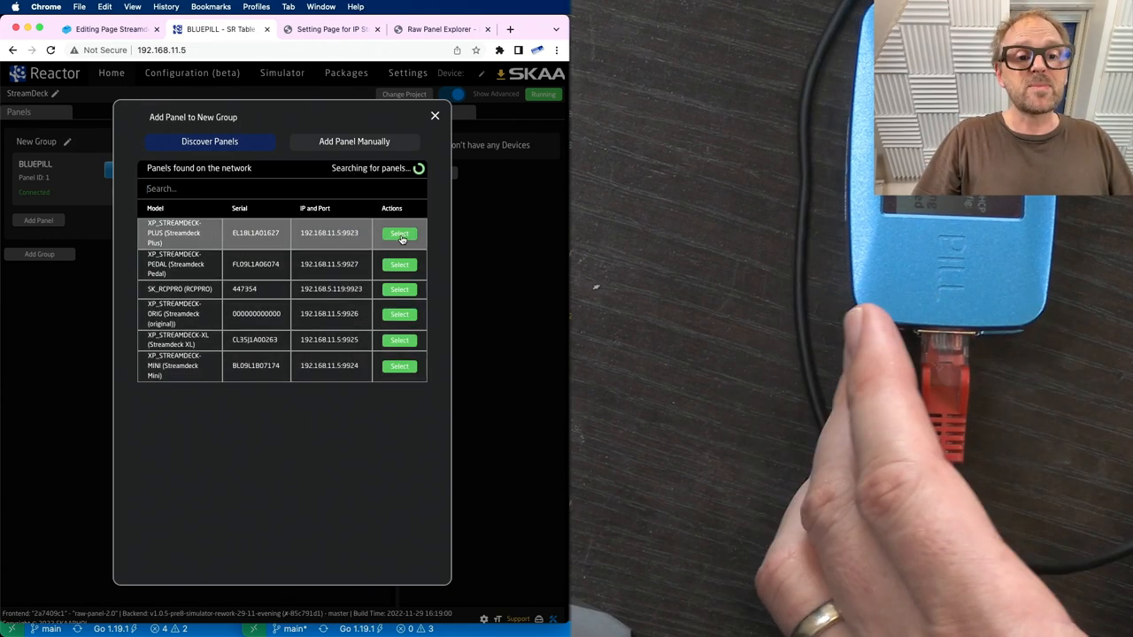
{"action": "left_click", "coordinate": [400, 234]}
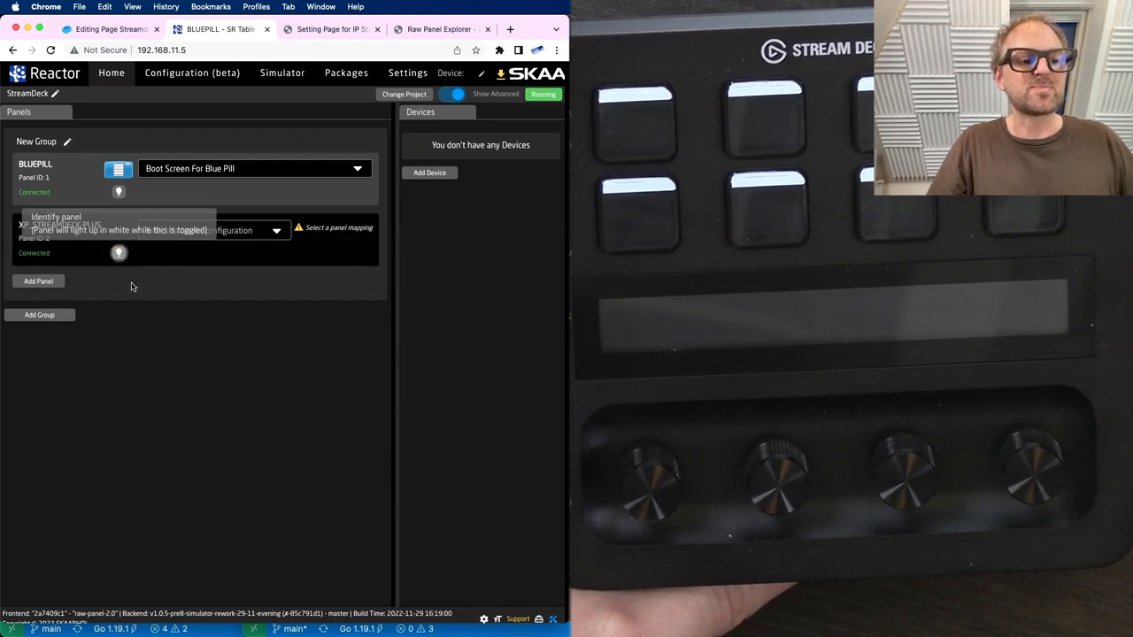
{"action": "mouse_move", "coordinate": [136, 300]}
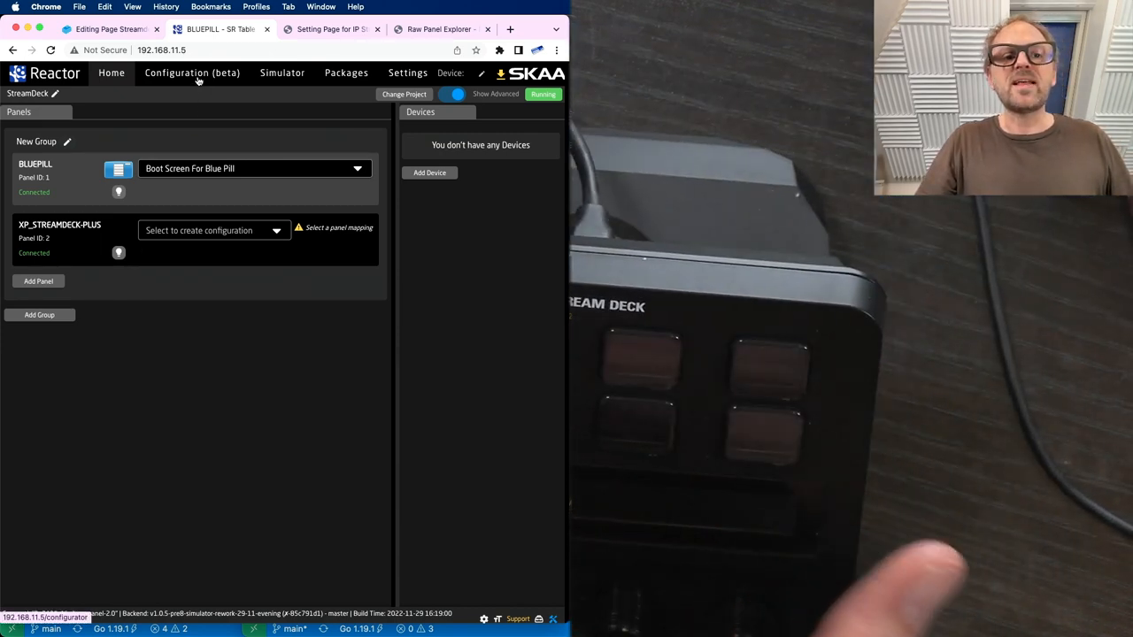
Create a behavior for Btn 1 in the Stream Deck Plus configurator
{"action": "left_click", "coordinate": [192, 73]}
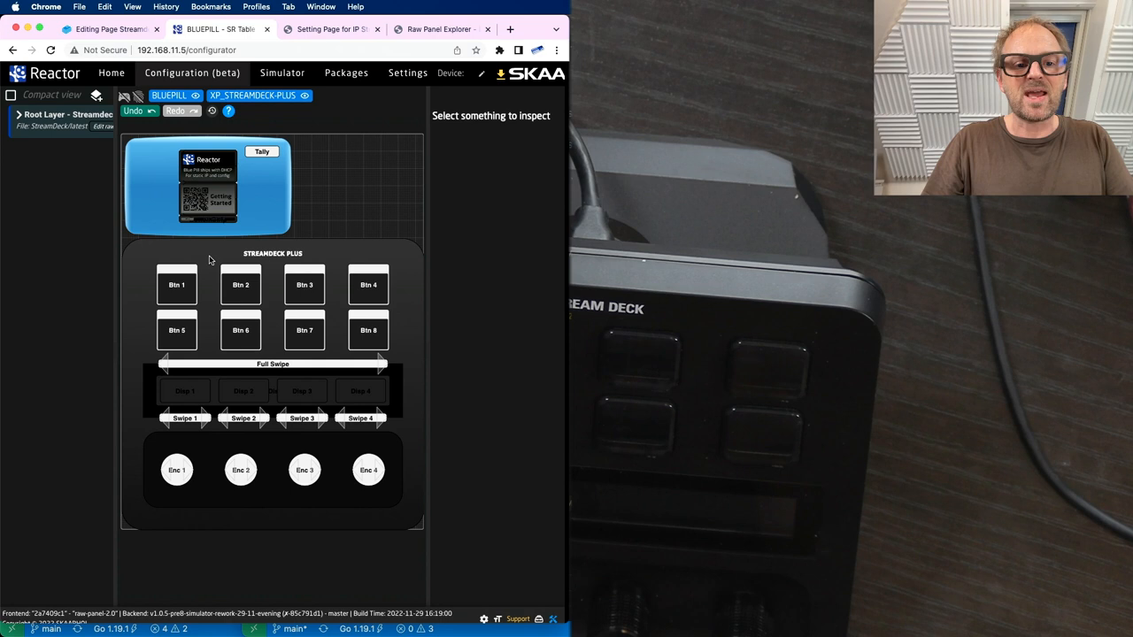
{"action": "left_click", "coordinate": [177, 285]}
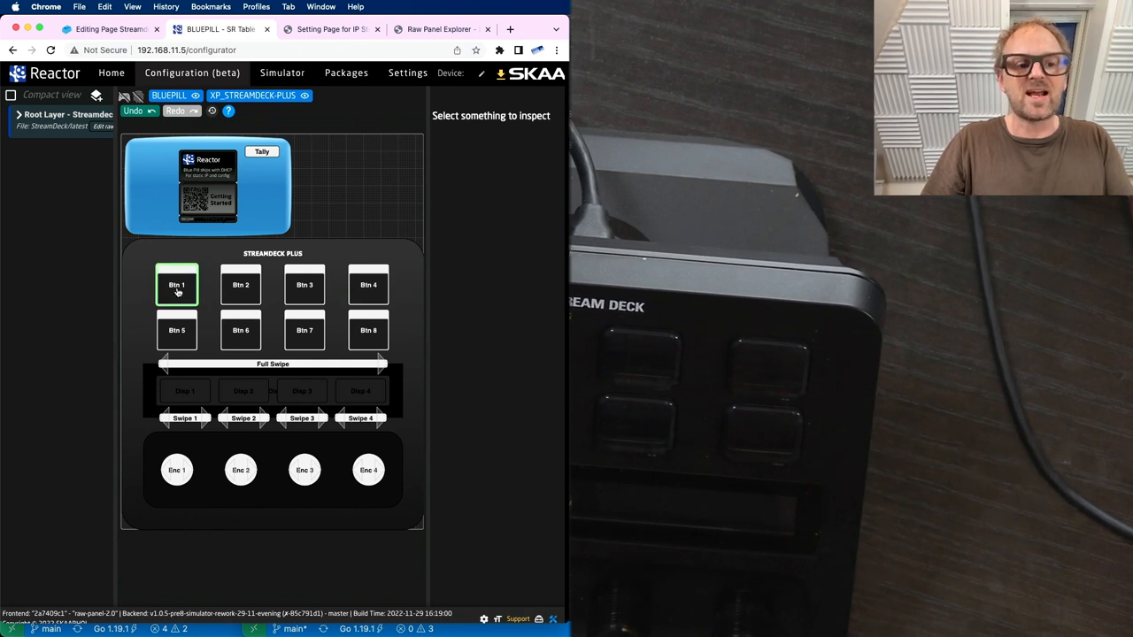
{"action": "left_click", "coordinate": [176, 284]}
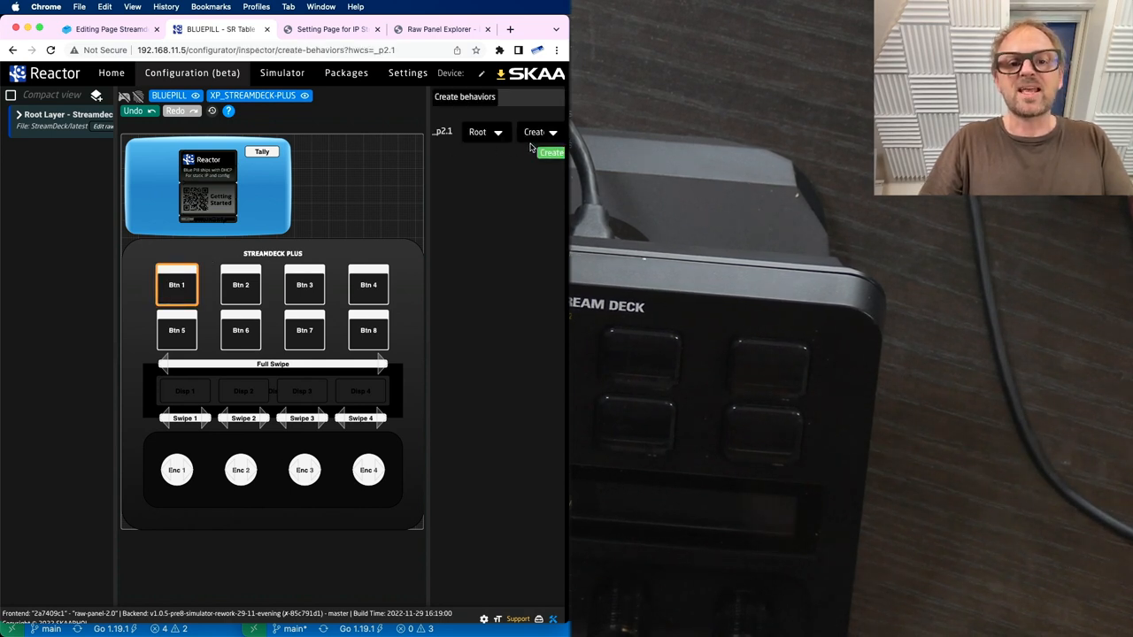
{"action": "mouse_move", "coordinate": [515, 602]}
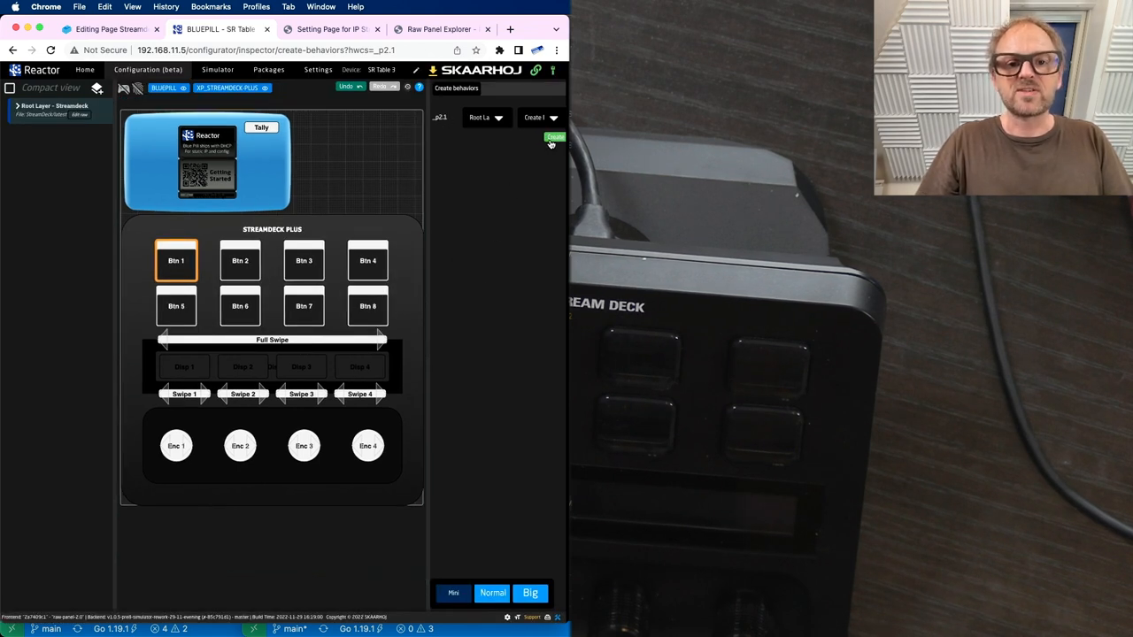
{"action": "left_click", "coordinate": [177, 260]}
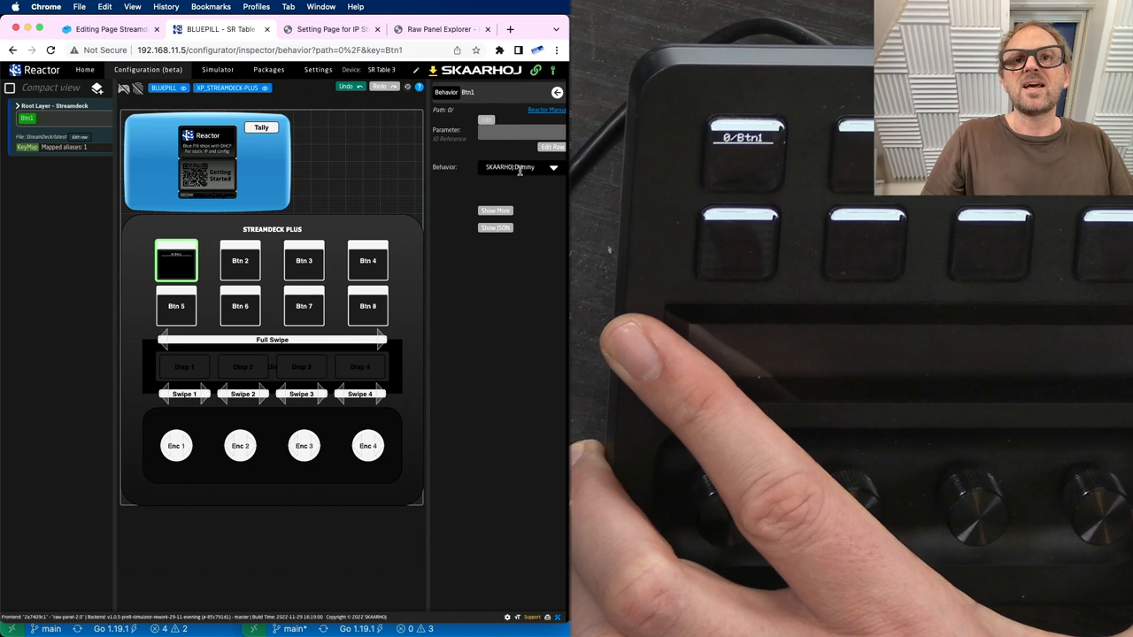
Inspect Btn 2's behavior and its parameter picker, then return to Home
{"action": "left_click", "coordinate": [240, 260]}
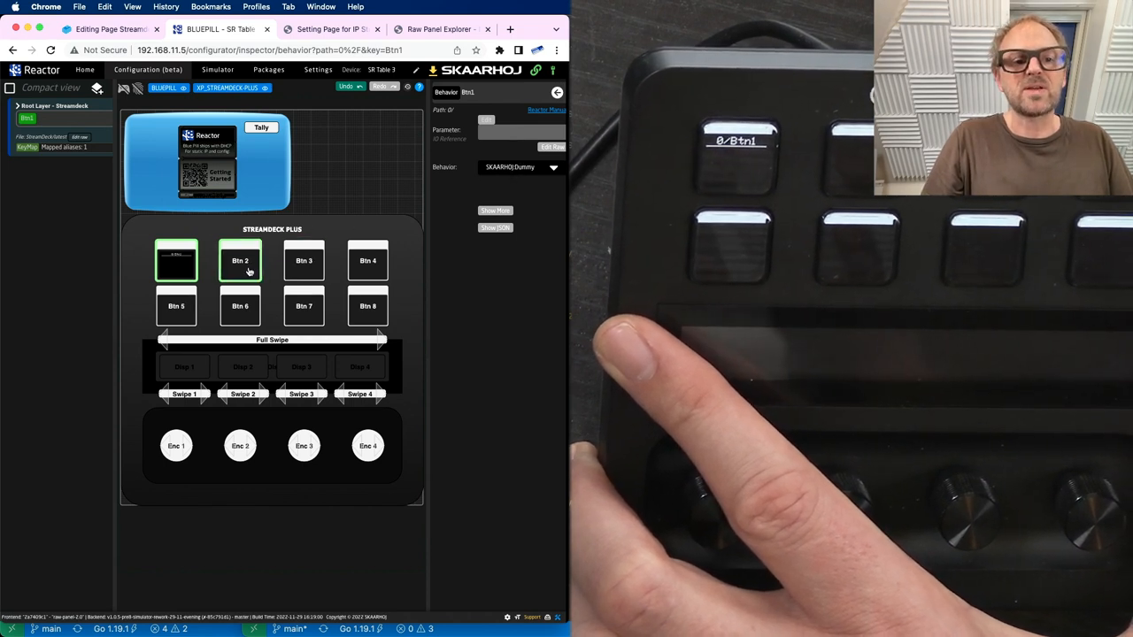
{"action": "left_click", "coordinate": [240, 260]}
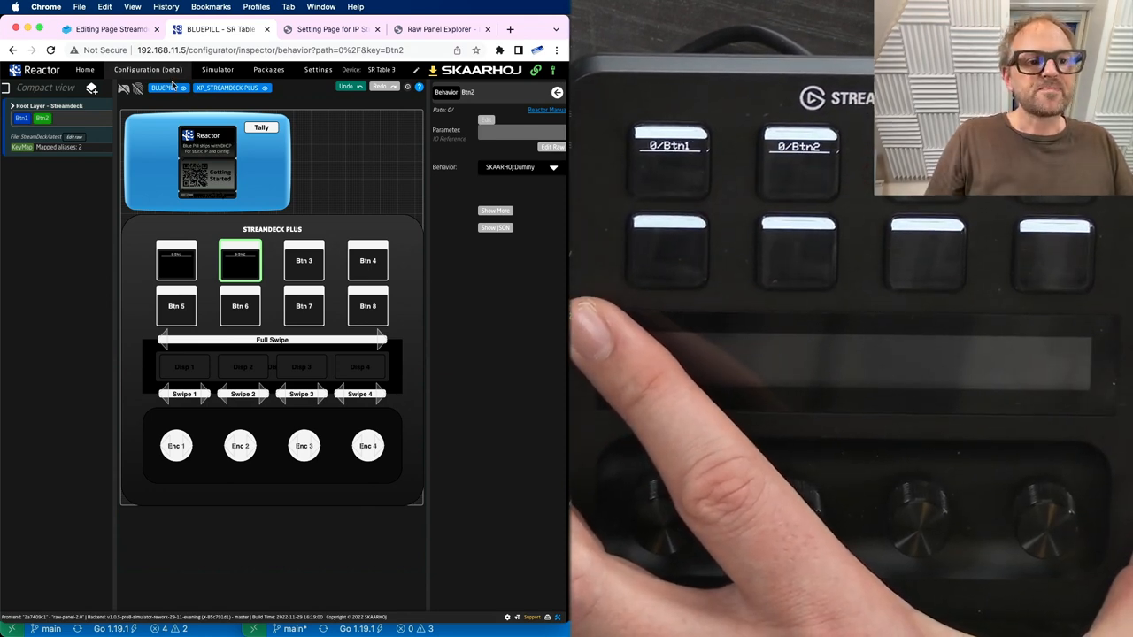
{"action": "mouse_move", "coordinate": [124, 87]}
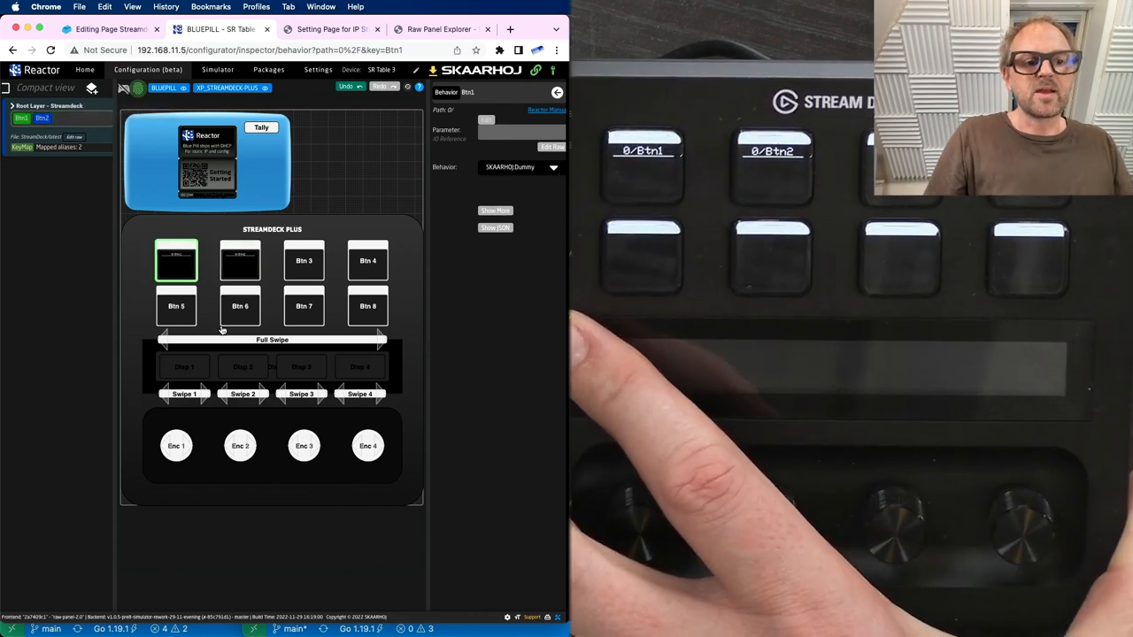
{"action": "left_click", "coordinate": [176, 305]}
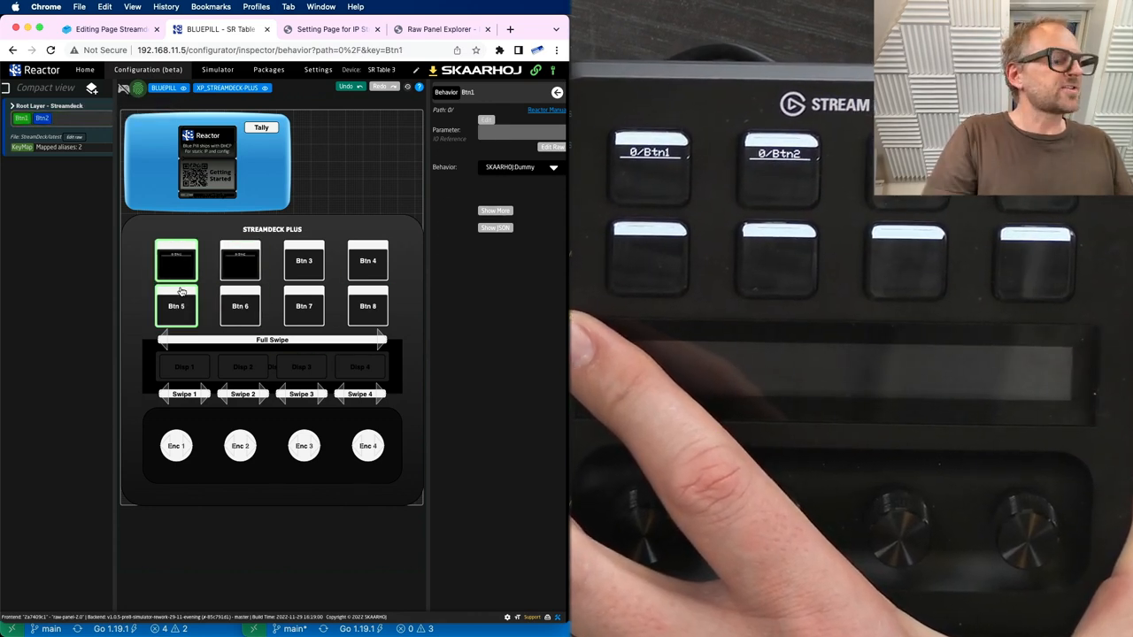
{"action": "left_click", "coordinate": [240, 259]}
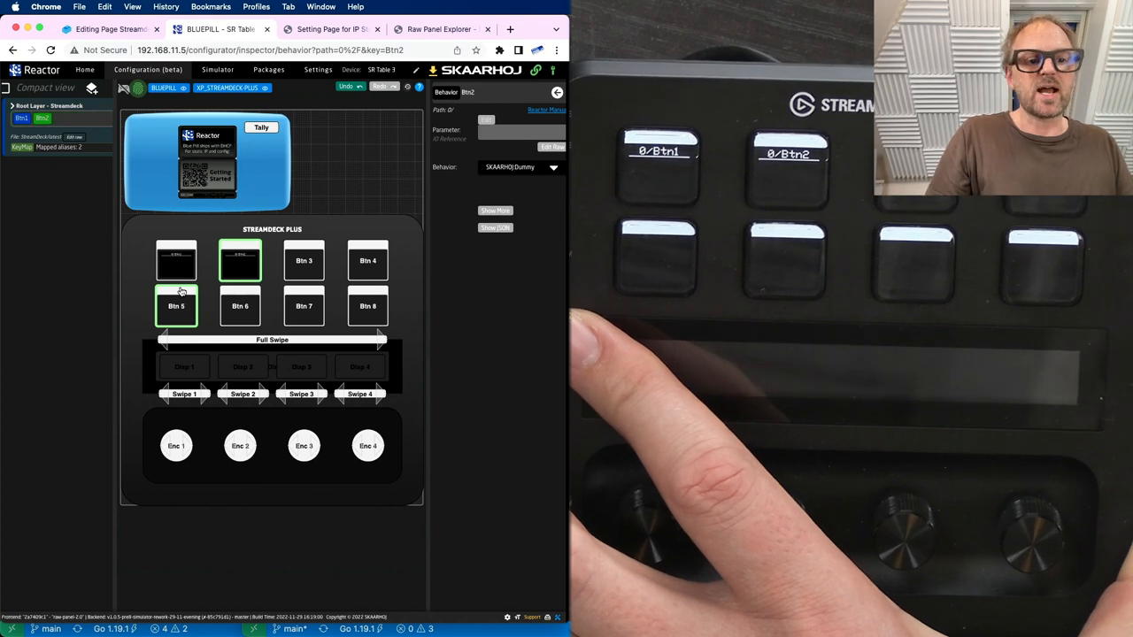
{"action": "left_click", "coordinate": [240, 260]}
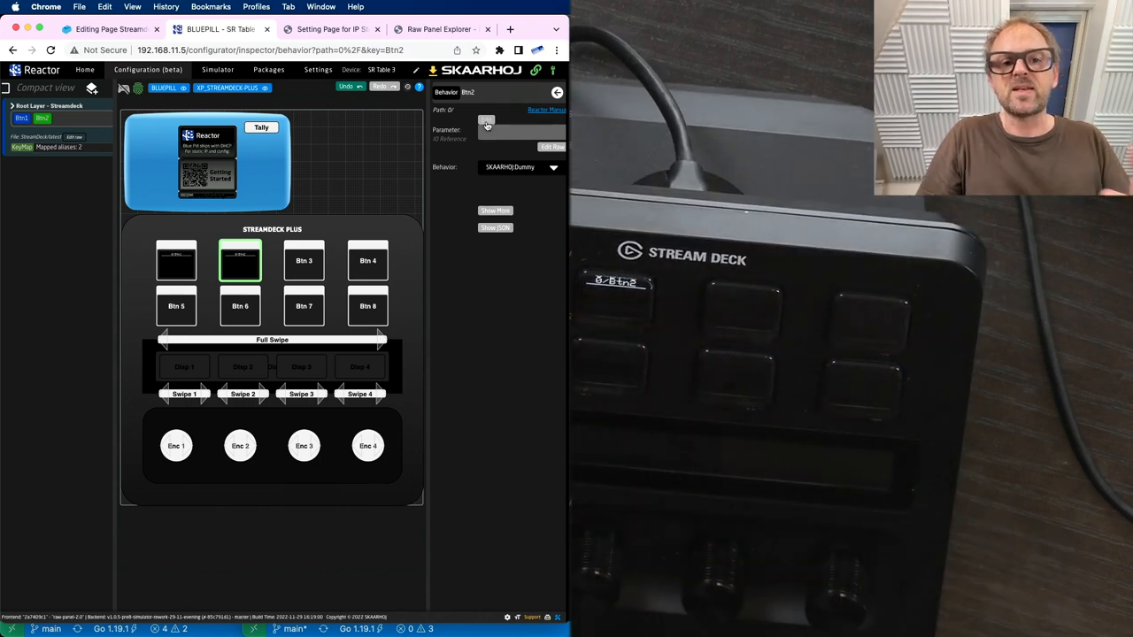
{"action": "left_click", "coordinate": [520, 124]}
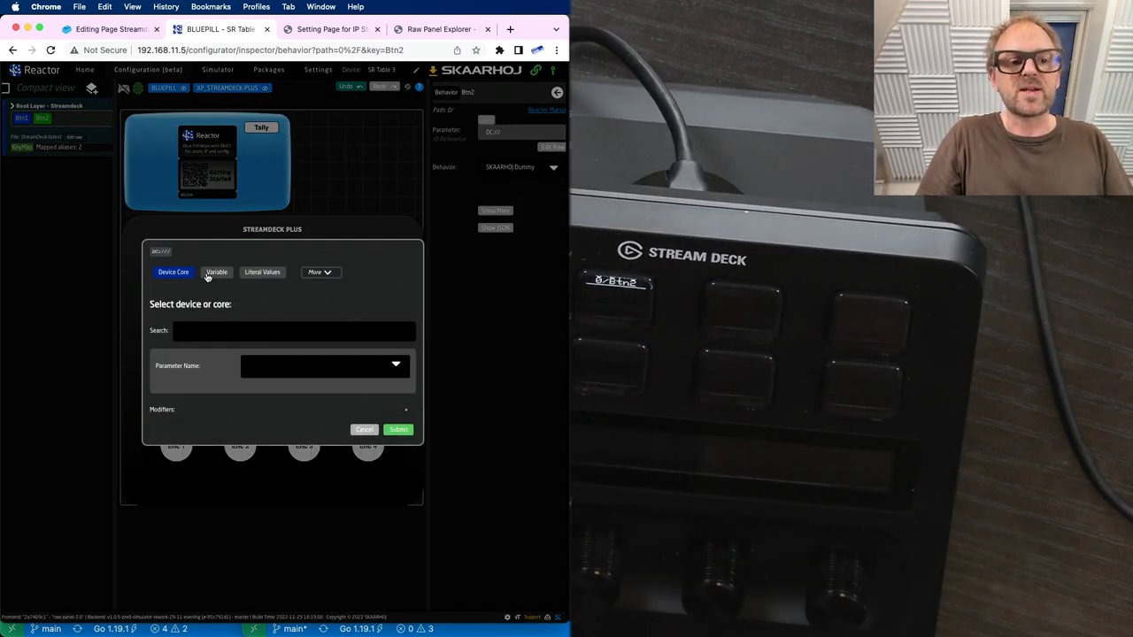
{"action": "left_click", "coordinate": [364, 429]}
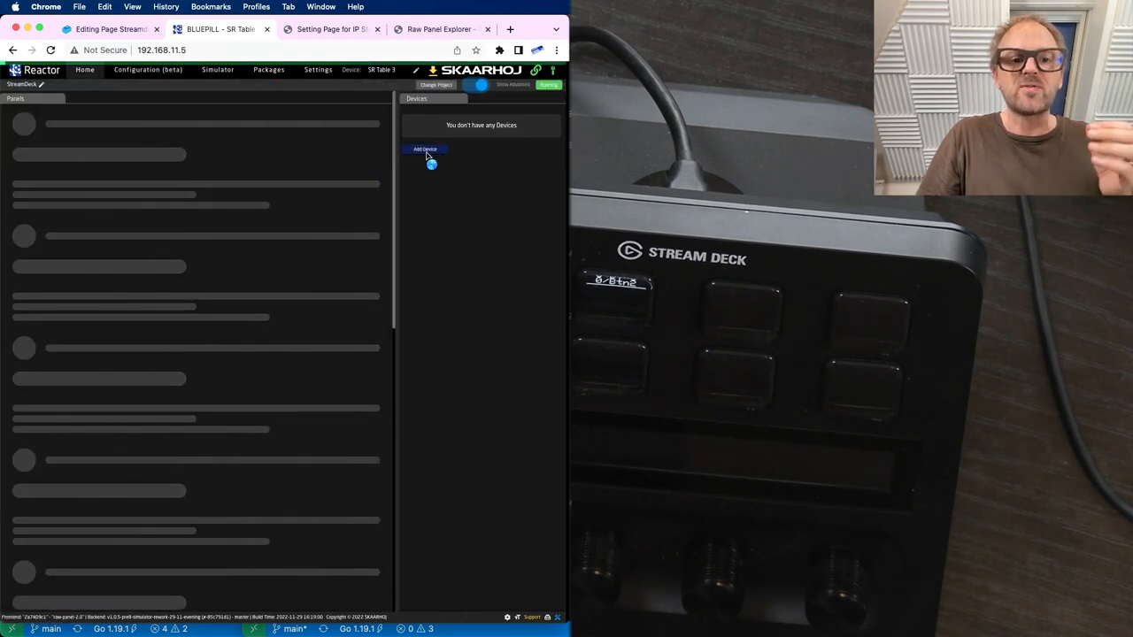
Add an ATEM 4M/E Broadcast Studio 4K device found by searching 'atem'
{"action": "left_click", "coordinate": [425, 149]}
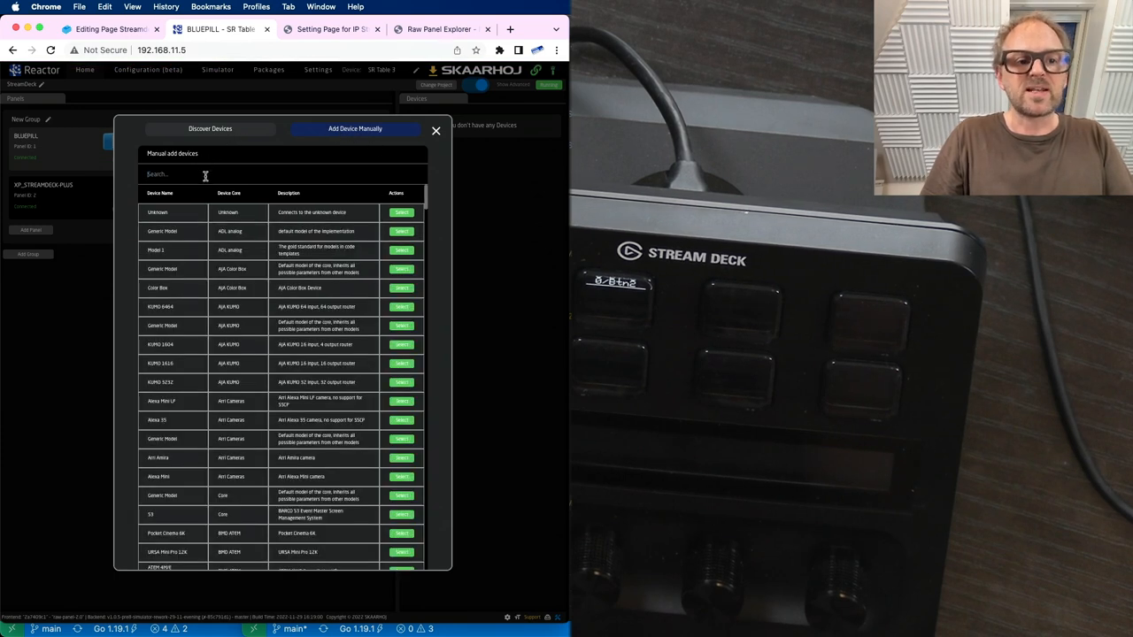
{"action": "type", "text": "atem"}
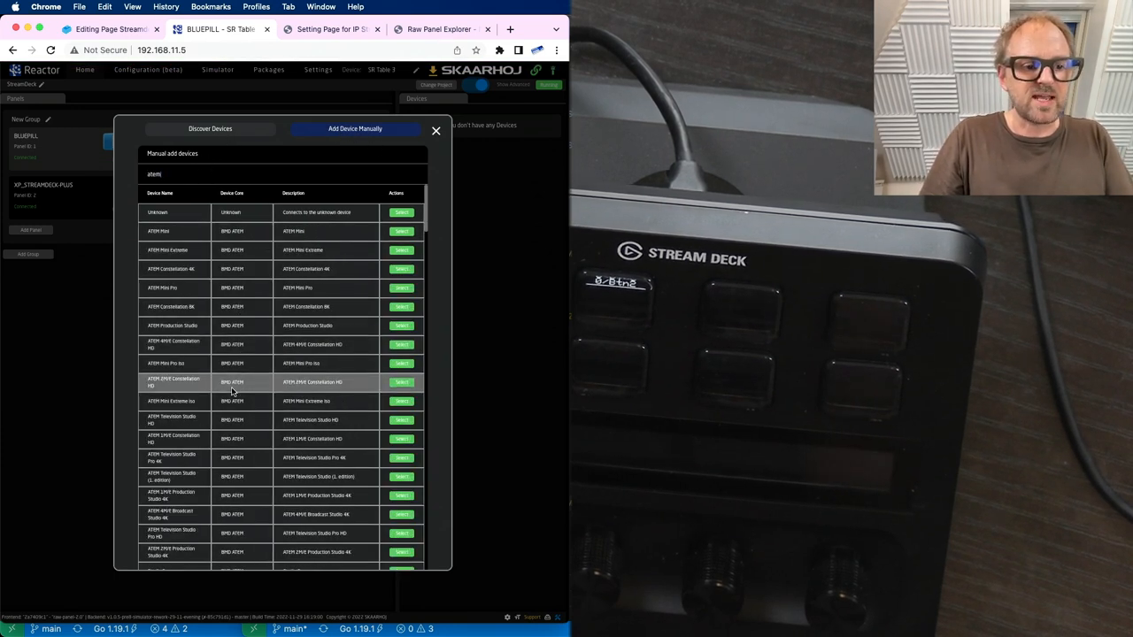
{"action": "scroll", "scroll_direction": "down", "scroll_amount": 3}
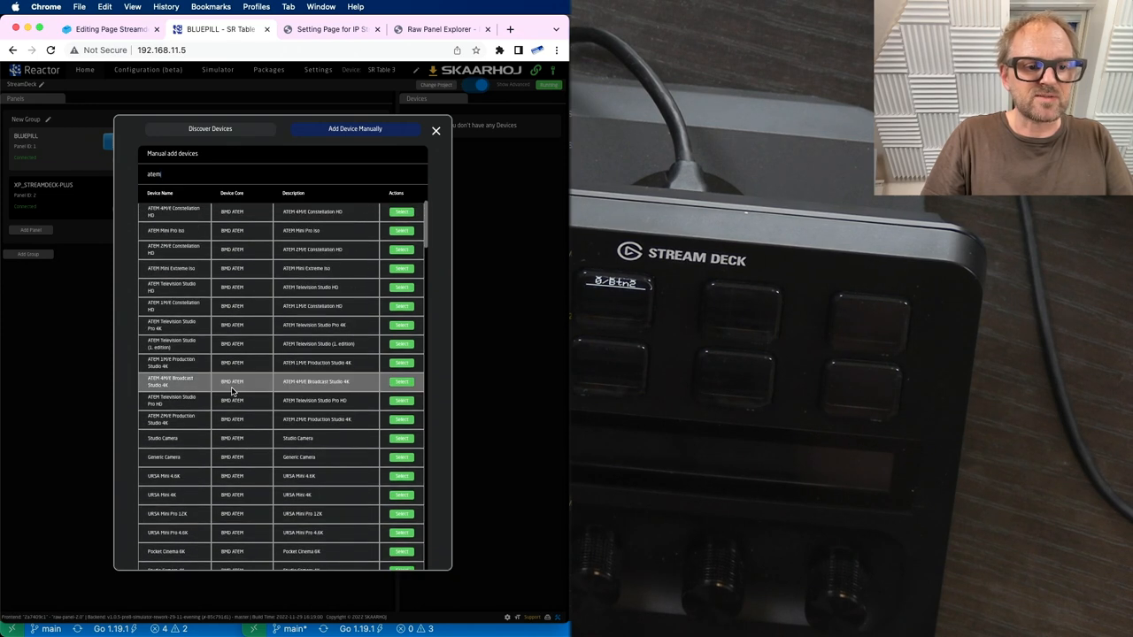
{"action": "left_click", "coordinate": [400, 382]}
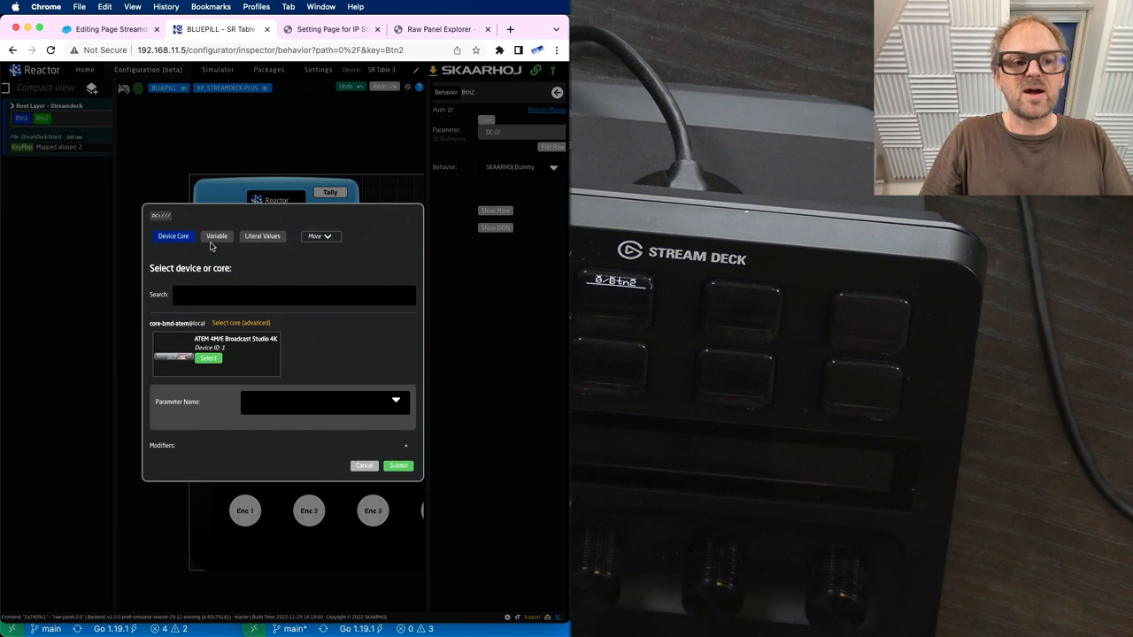
Choose the ATEM 4M/E as Btn2's device and search parameters for 'cut'
{"action": "left_click", "coordinate": [208, 359]}
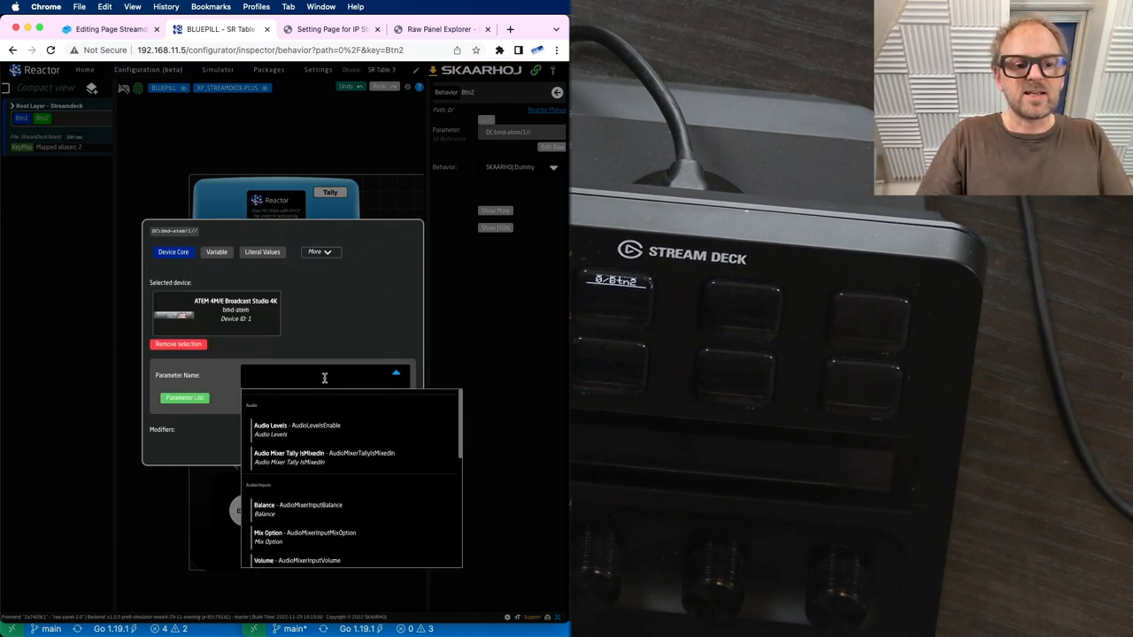
{"action": "type", "text": "cut"}
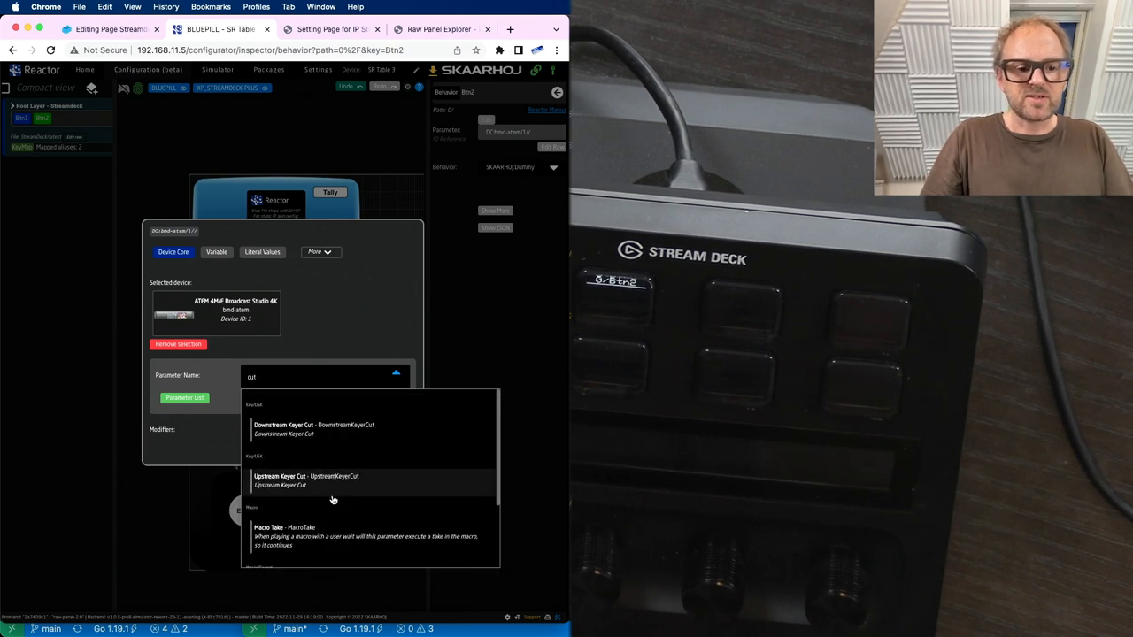
{"action": "scroll", "scroll_direction": "down", "scroll_amount": 3}
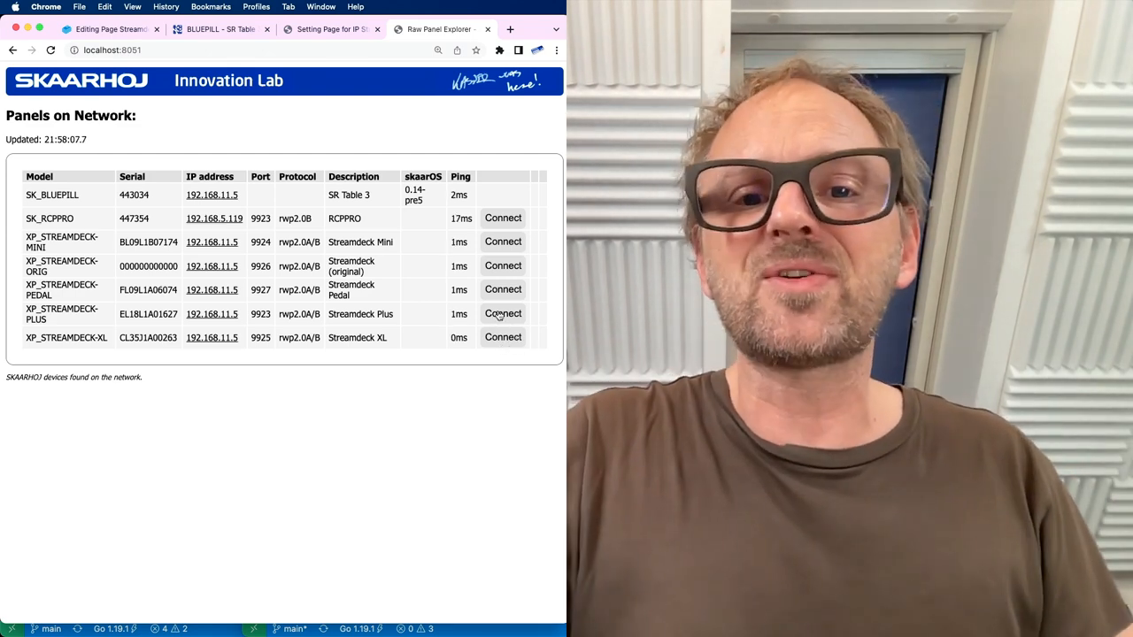
Connect to the XP_STREAMDECK-PLUS panel listed under Panels on Network
{"action": "left_click", "coordinate": [503, 314]}
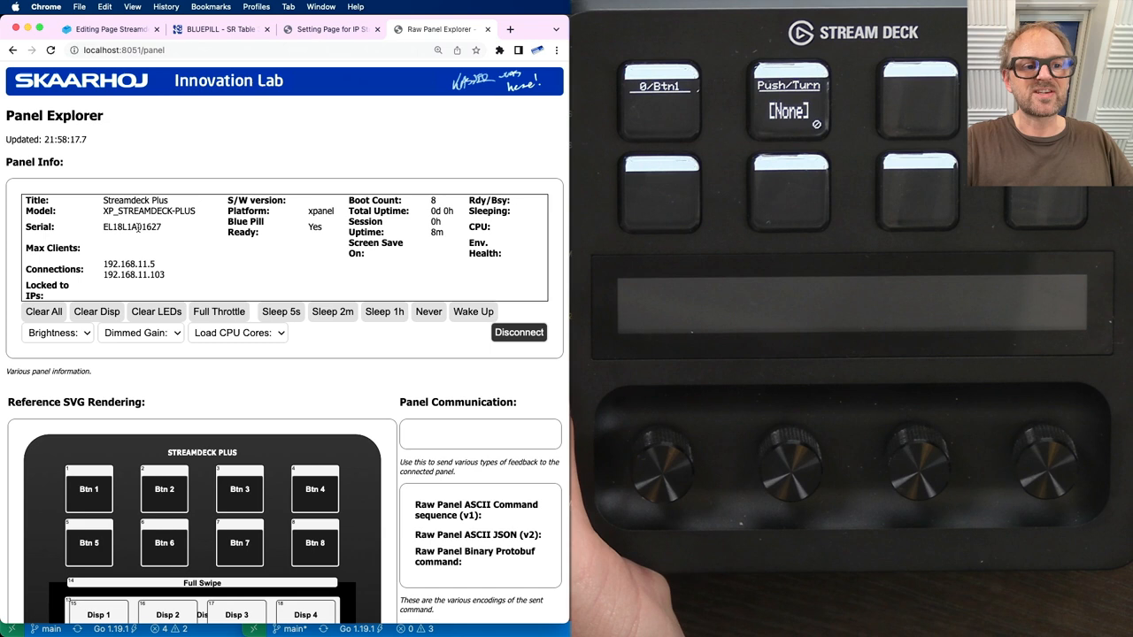
Cycle the Stream Deck Plus sleep timer through Never, 2 minutes and 5 seconds
{"action": "double_click", "coordinate": [128, 264]}
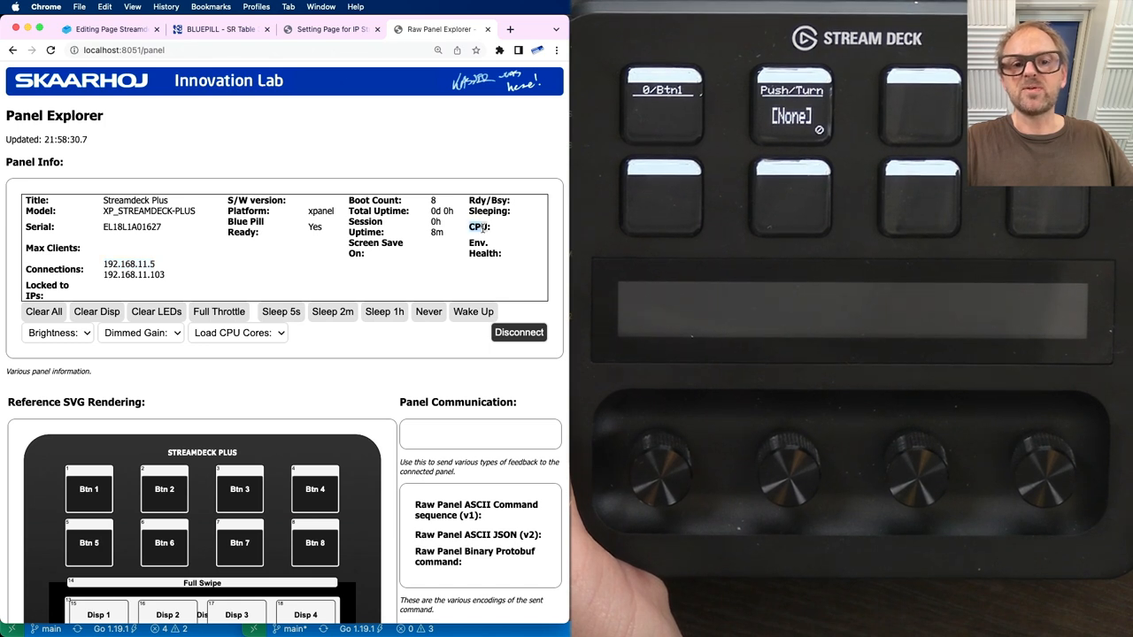
{"action": "left_click", "coordinate": [97, 310]}
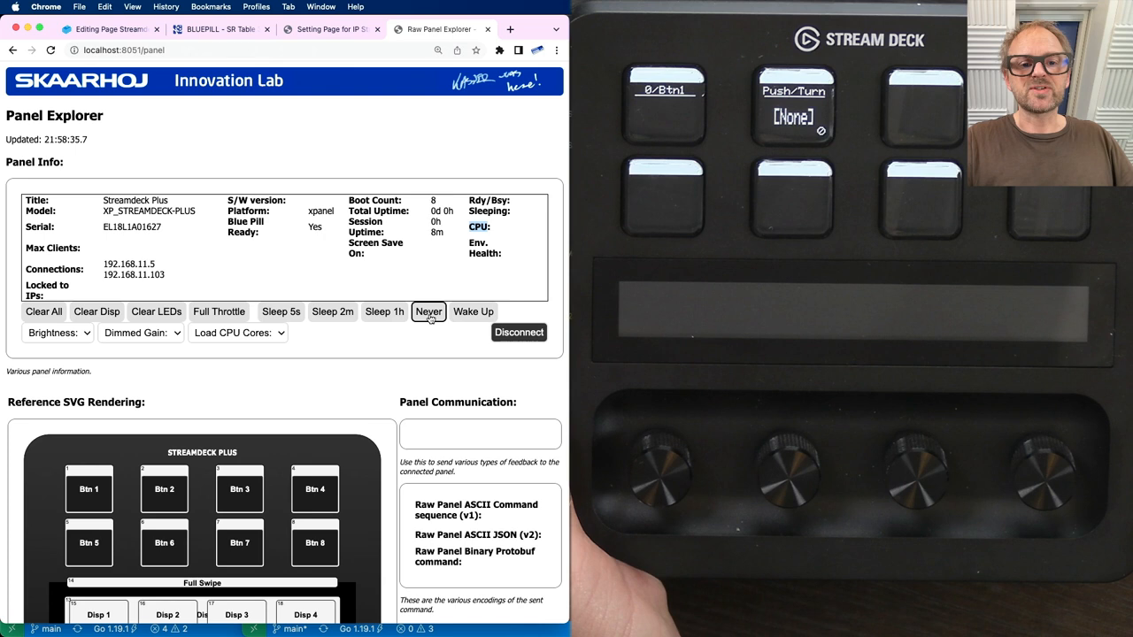
{"action": "left_click", "coordinate": [333, 311]}
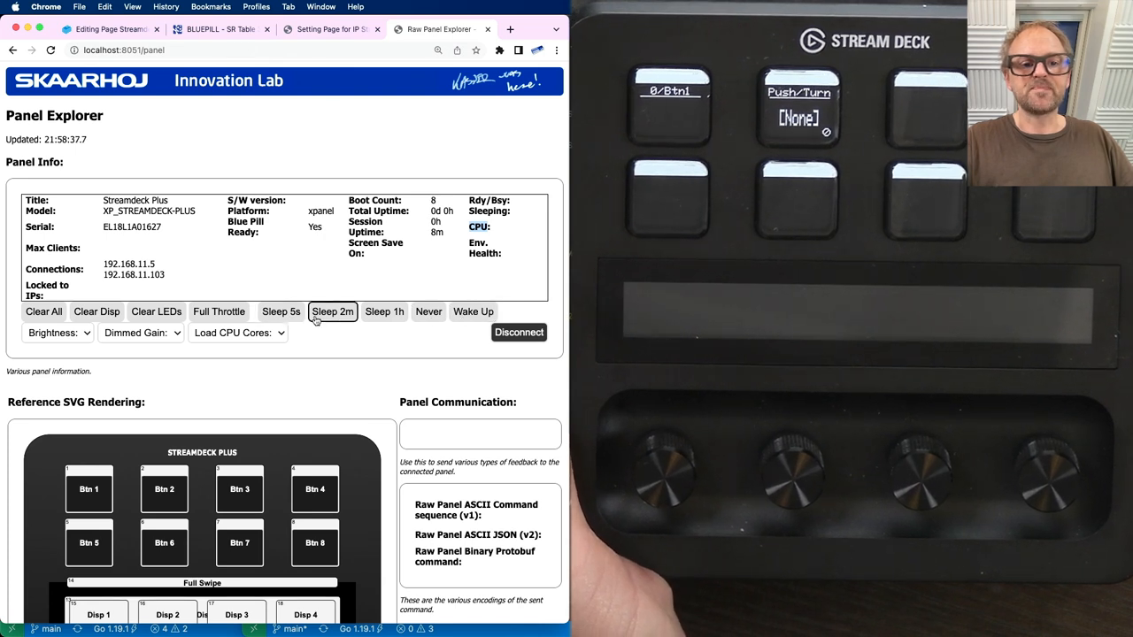
{"action": "left_click", "coordinate": [280, 322]}
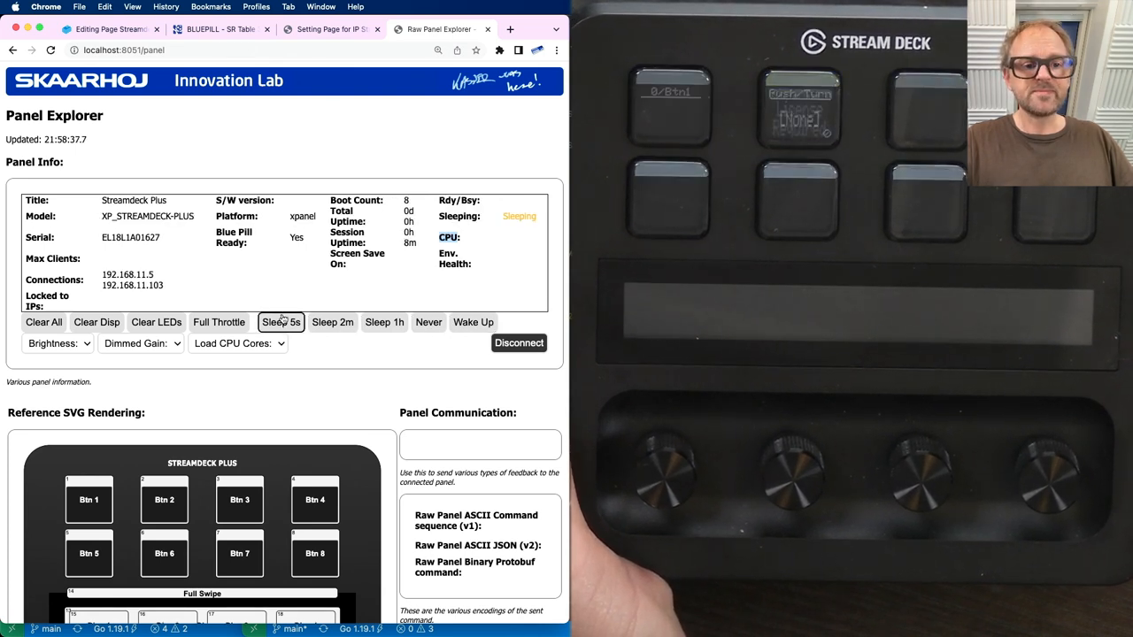
{"action": "left_click", "coordinate": [281, 321]}
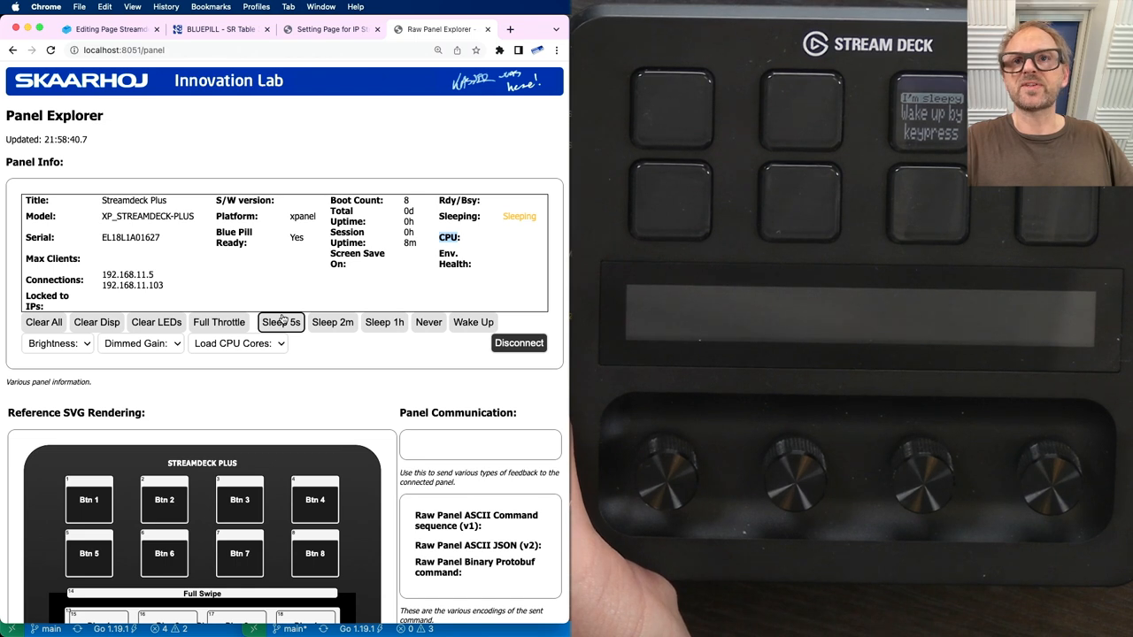
Light the panel at Full Throttle, clear all keys and displays, and set brightness to lowest
{"action": "left_click", "coordinate": [428, 321]}
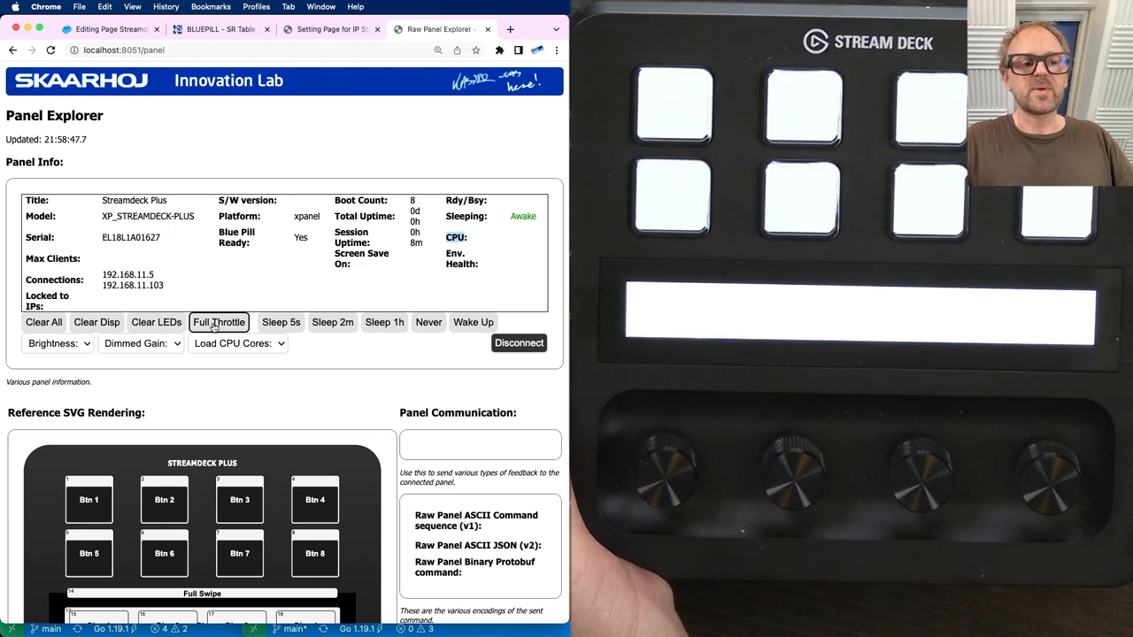
{"action": "left_click", "coordinate": [43, 321]}
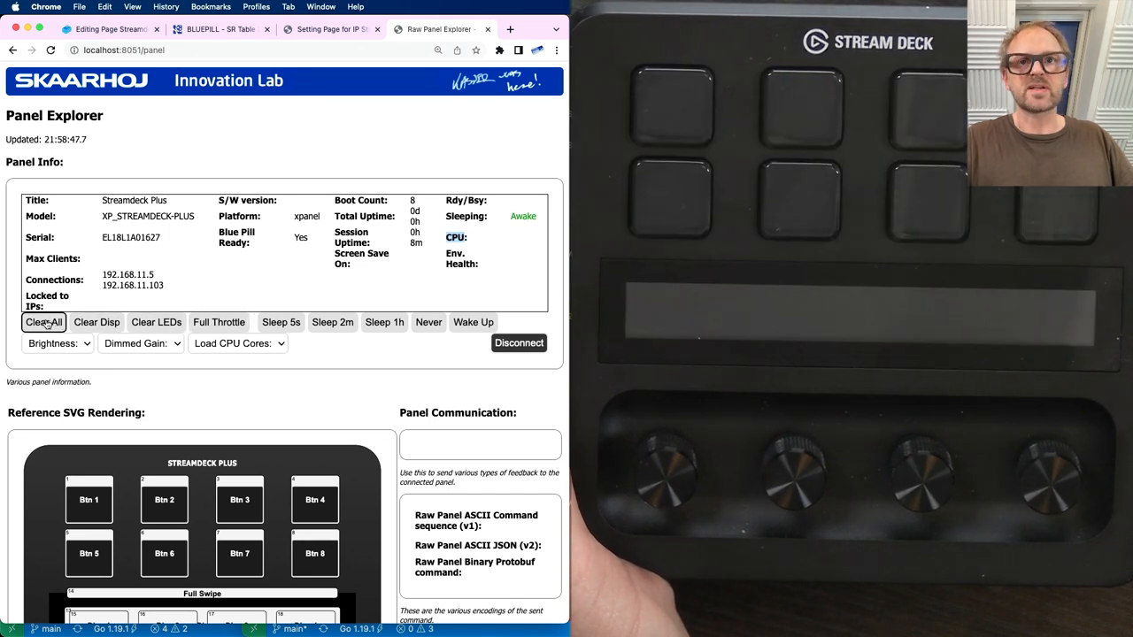
{"action": "left_click", "coordinate": [55, 344]}
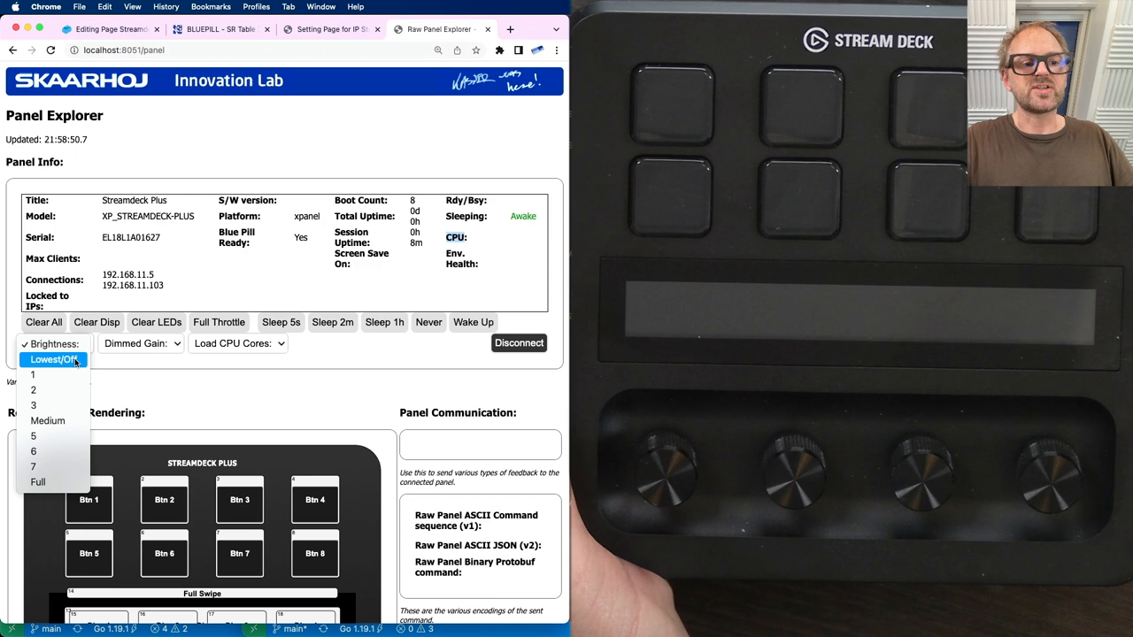
{"action": "left_click", "coordinate": [57, 344]}
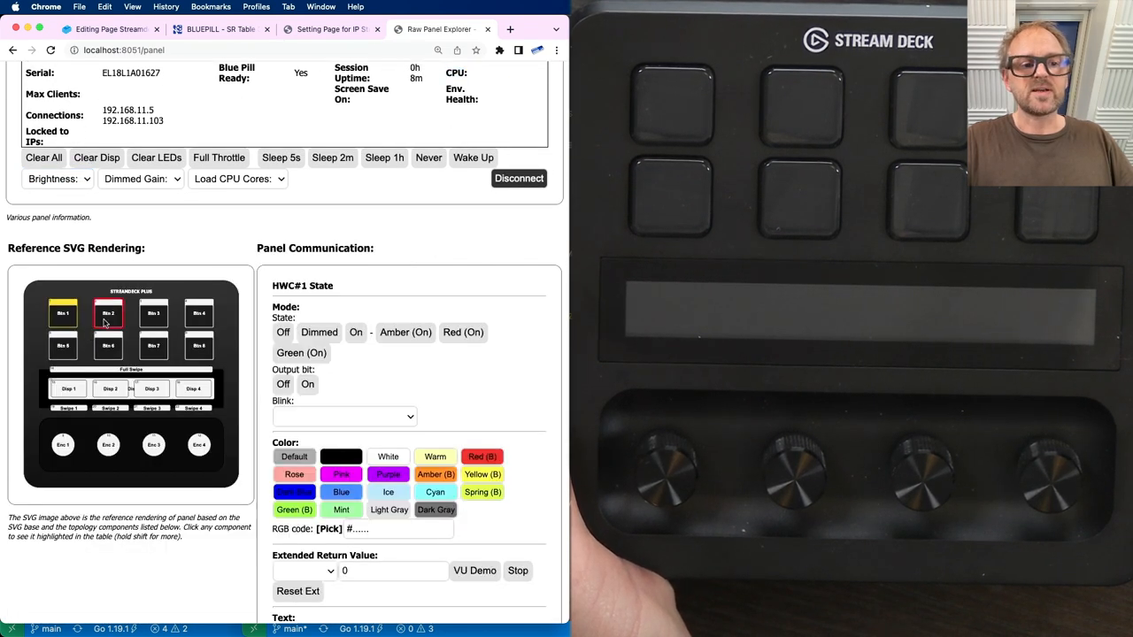
Select Btn 1 through Btn 8 and turn them on in custom light blue #1ab2fb
{"action": "left_click", "coordinate": [318, 332]}
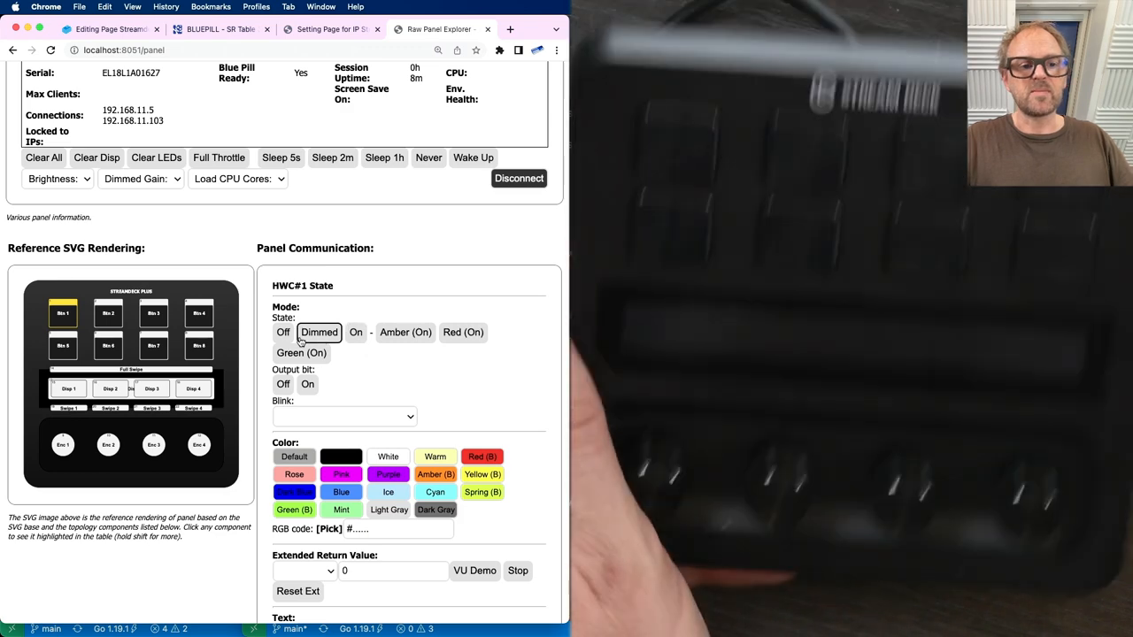
{"action": "left_click", "coordinate": [153, 313]}
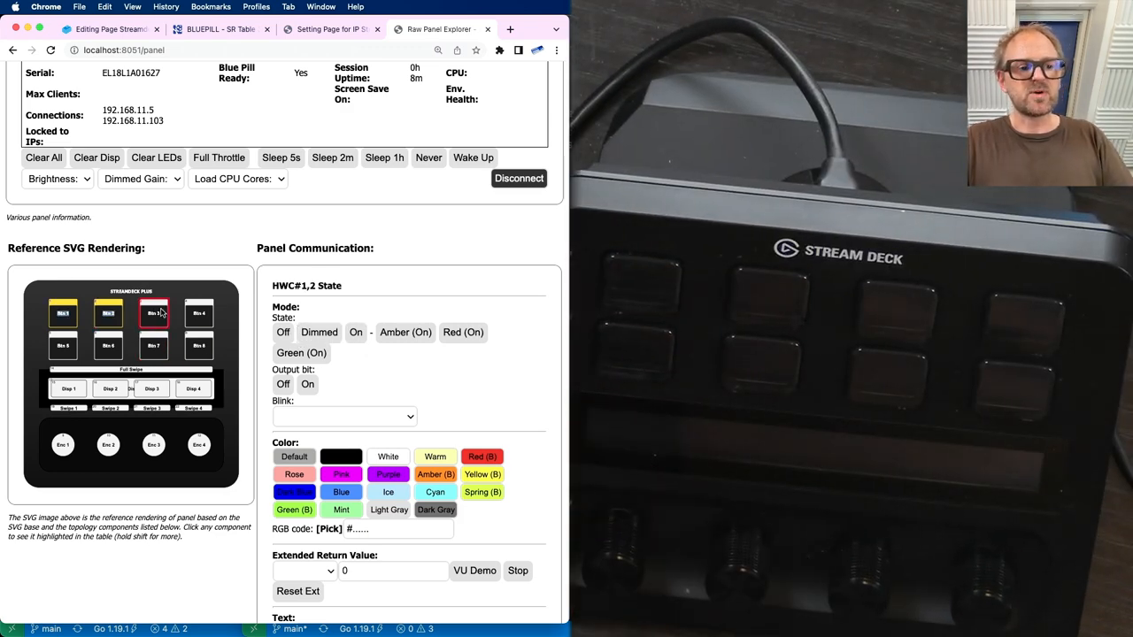
{"action": "left_click", "coordinate": [198, 314]}
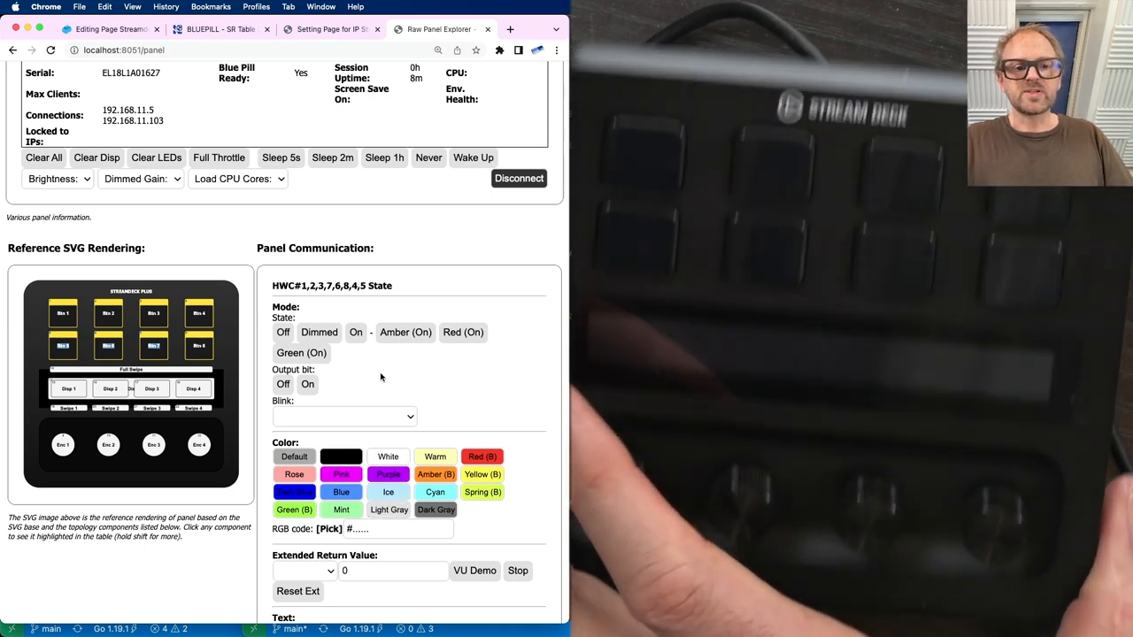
{"action": "left_click", "coordinate": [356, 332]}
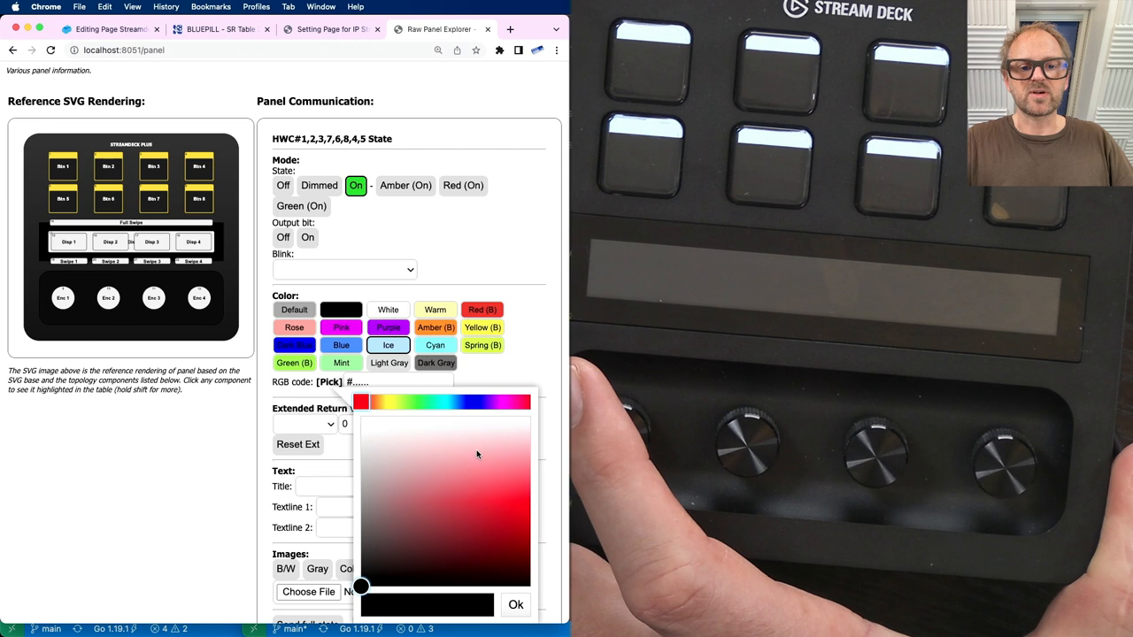
{"action": "left_click", "coordinate": [385, 407]}
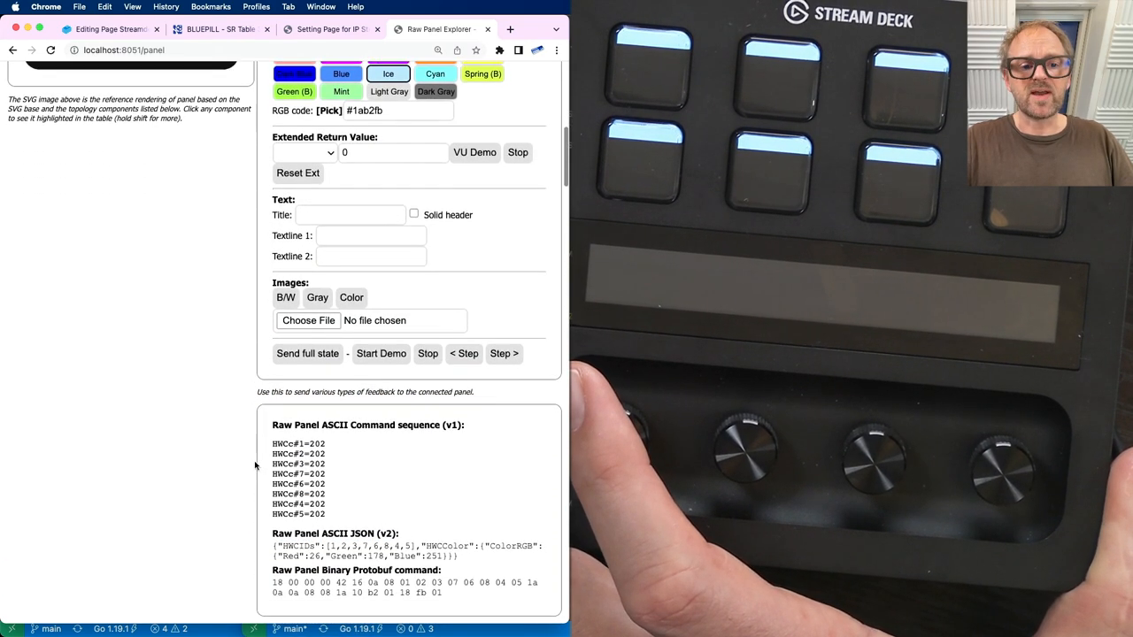
{"action": "scroll", "scroll_direction": "up", "scroll_amount": 3}
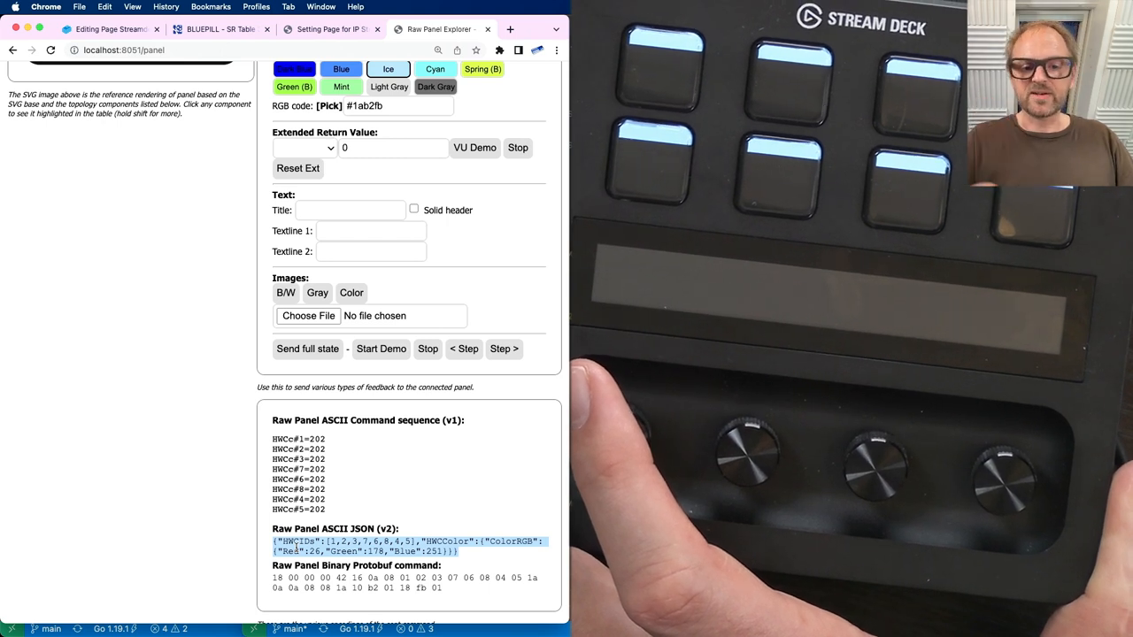
{"action": "mouse_move", "coordinate": [202, 357]}
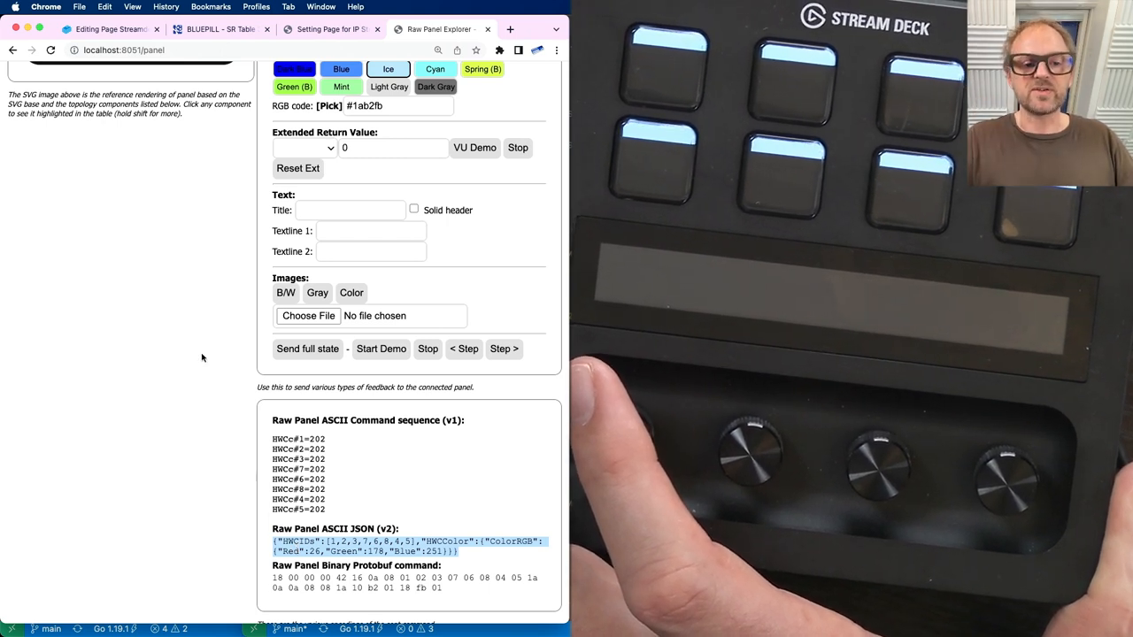
Send colour, then grayscale 120x96 test images to all eight Stream Deck Plus keys
{"action": "left_click", "coordinate": [316, 293]}
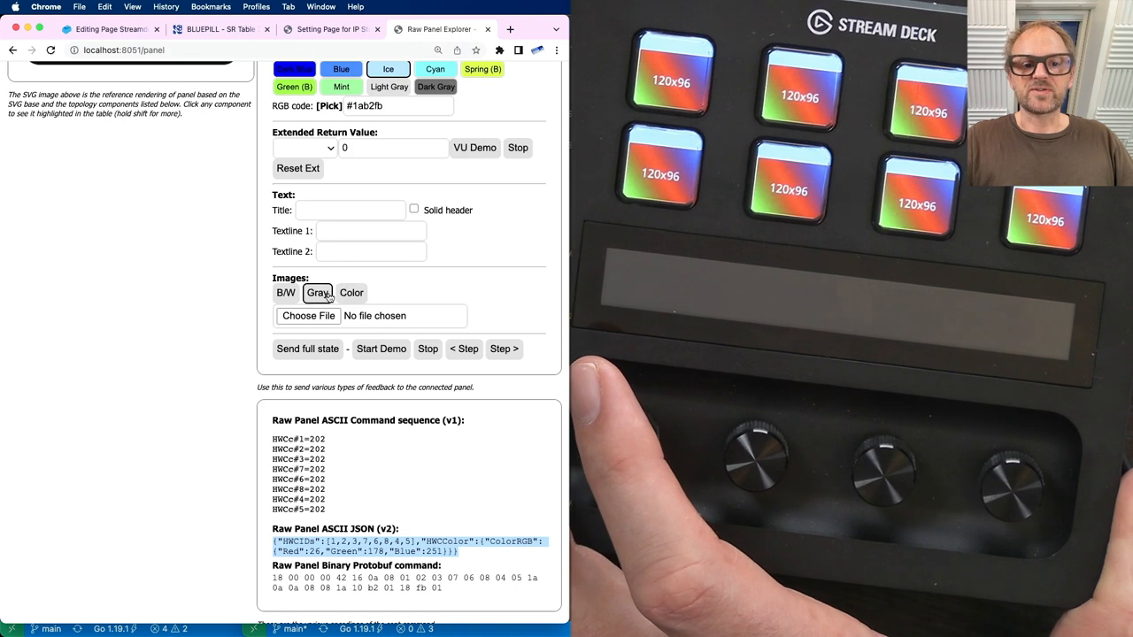
{"action": "left_click", "coordinate": [286, 293]}
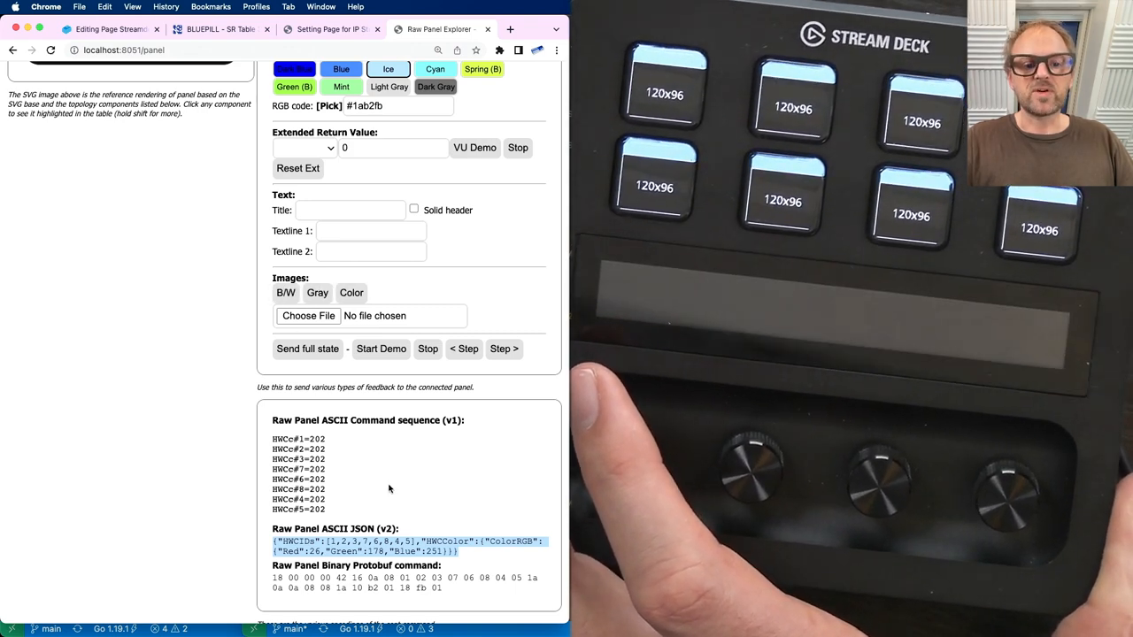
{"action": "mouse_move", "coordinate": [217, 317]}
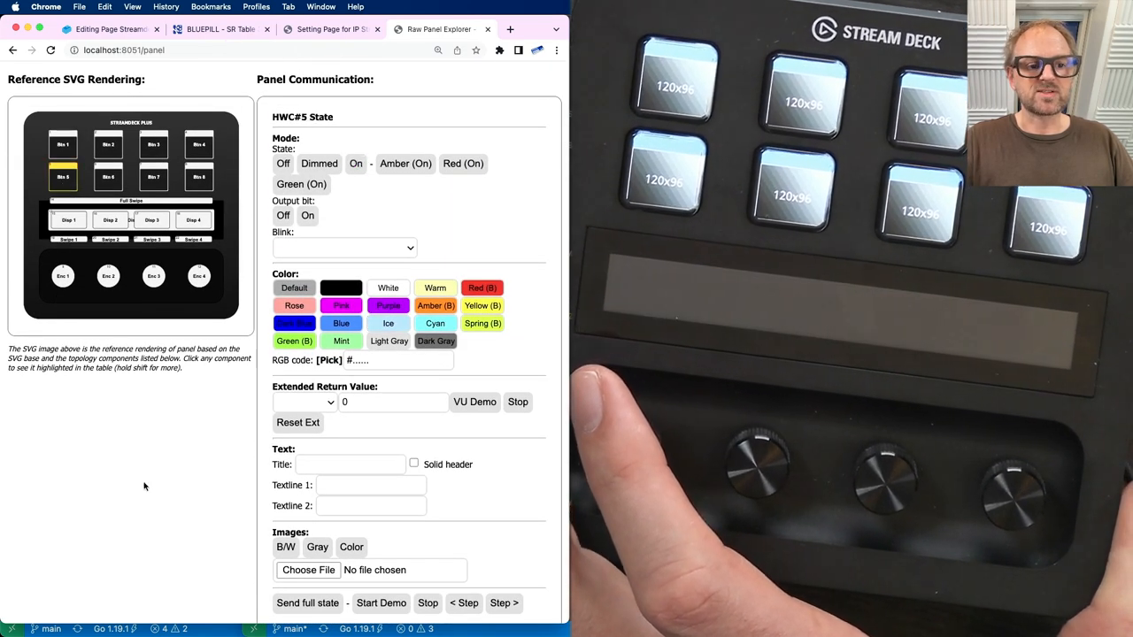
Run the demo on Btn 5 and send a JPG portrait photo to that key
{"action": "scroll", "scroll_direction": "down", "scroll_amount": 3}
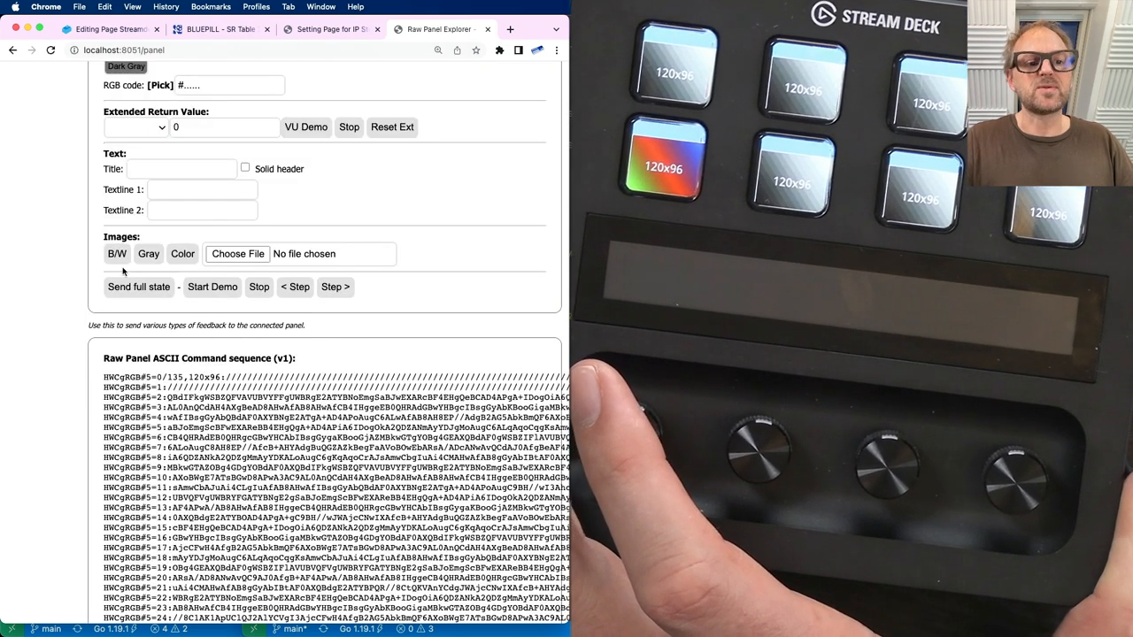
{"action": "left_click", "coordinate": [148, 254]}
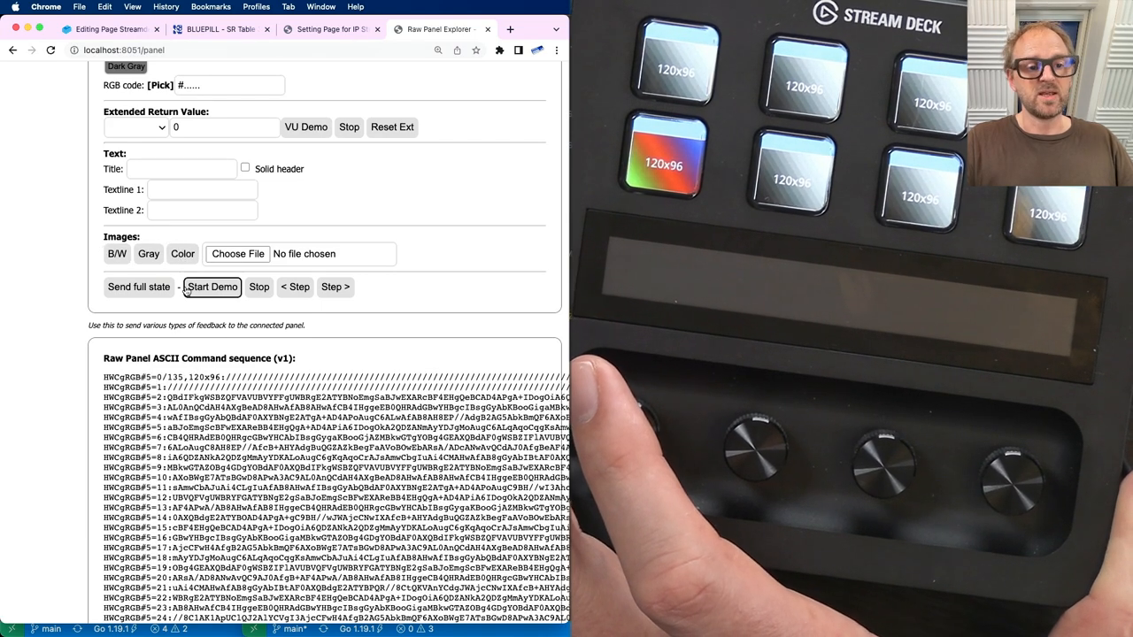
{"action": "scroll", "scroll_direction": "up", "scroll_amount": 3}
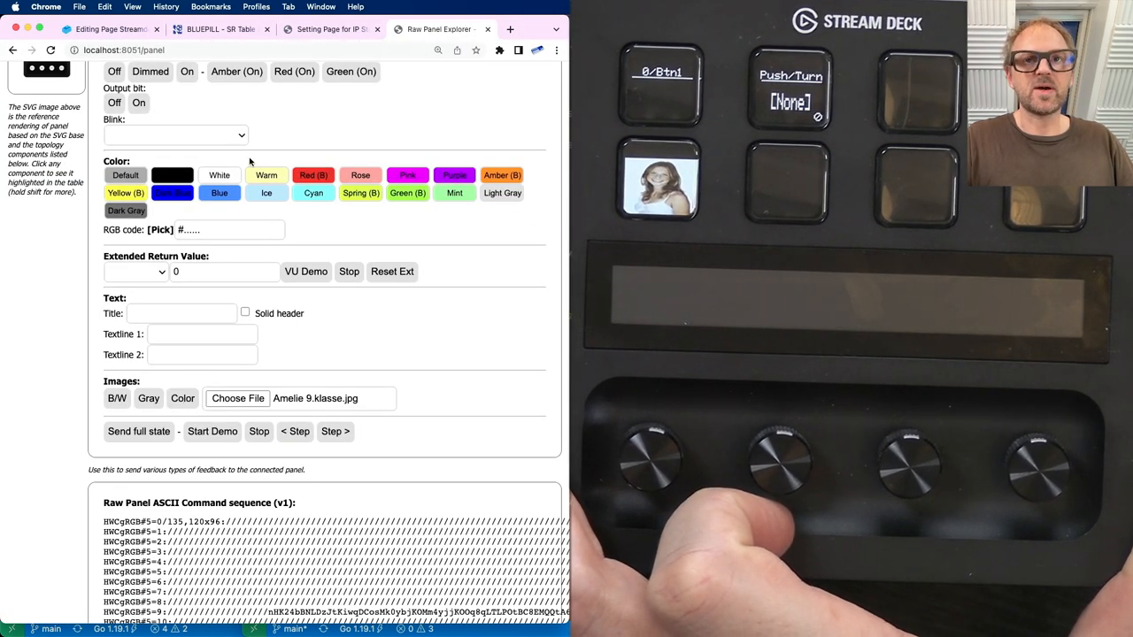
{"action": "scroll", "scroll_direction": "up", "scroll_amount": 3}
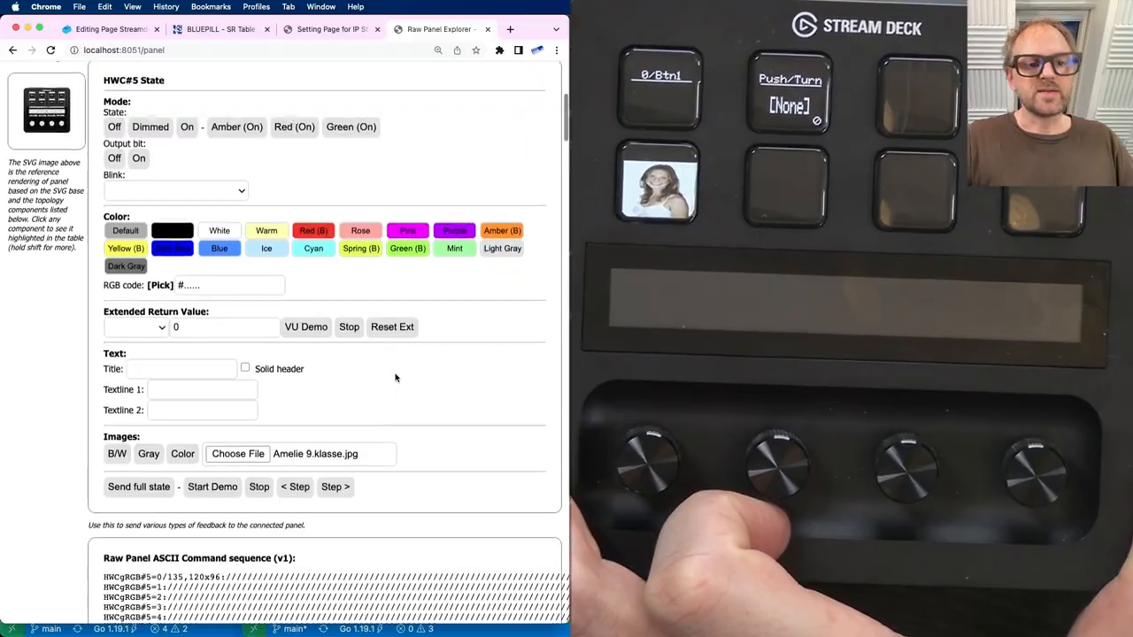
{"action": "scroll", "scroll_direction": "down", "scroll_amount": 3}
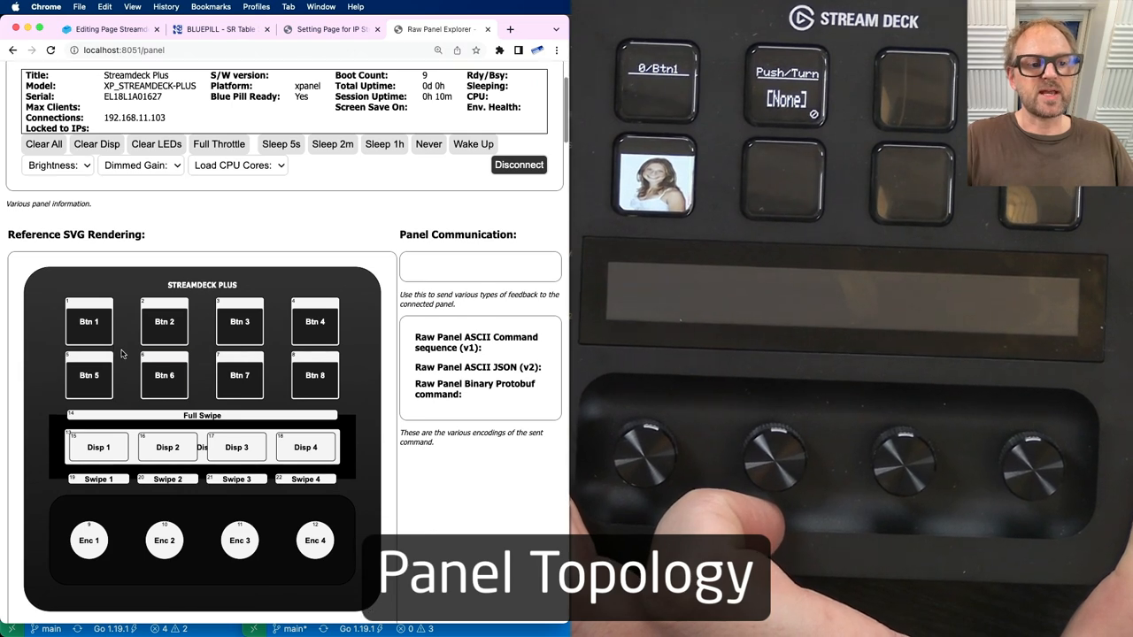
Give Btn 1 an amber top bar and review Topology Summary events for Btn 5–7
{"action": "scroll", "scroll_direction": "down", "scroll_amount": 3}
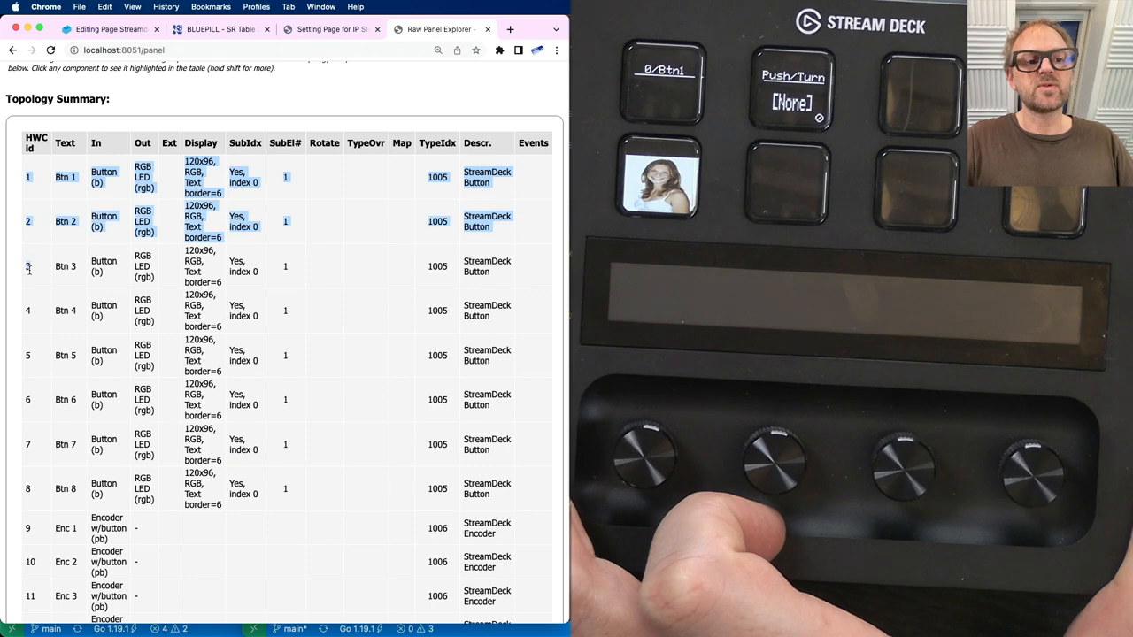
{"action": "scroll", "scroll_direction": "up", "scroll_amount": 3}
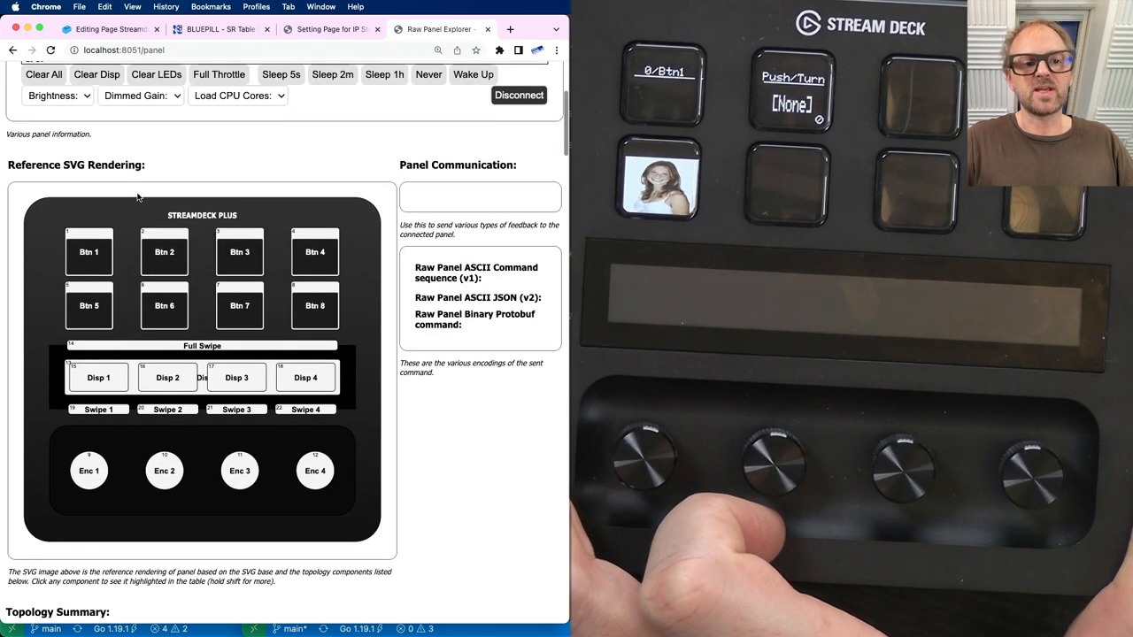
{"action": "left_click", "coordinate": [87, 252]}
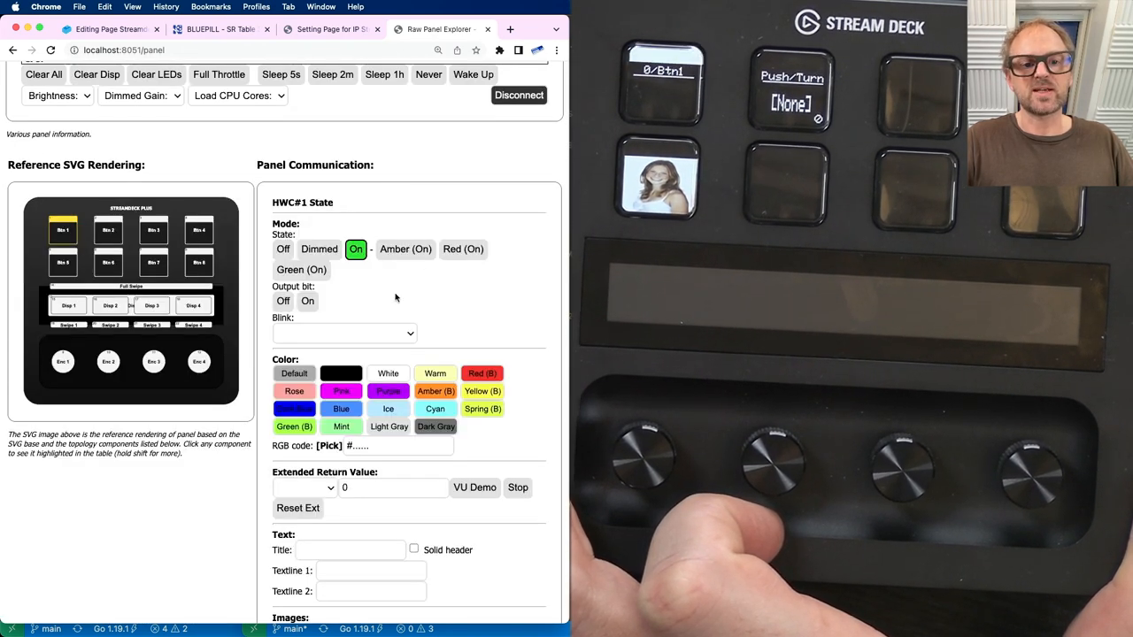
{"action": "scroll", "scroll_direction": "down", "scroll_amount": 3}
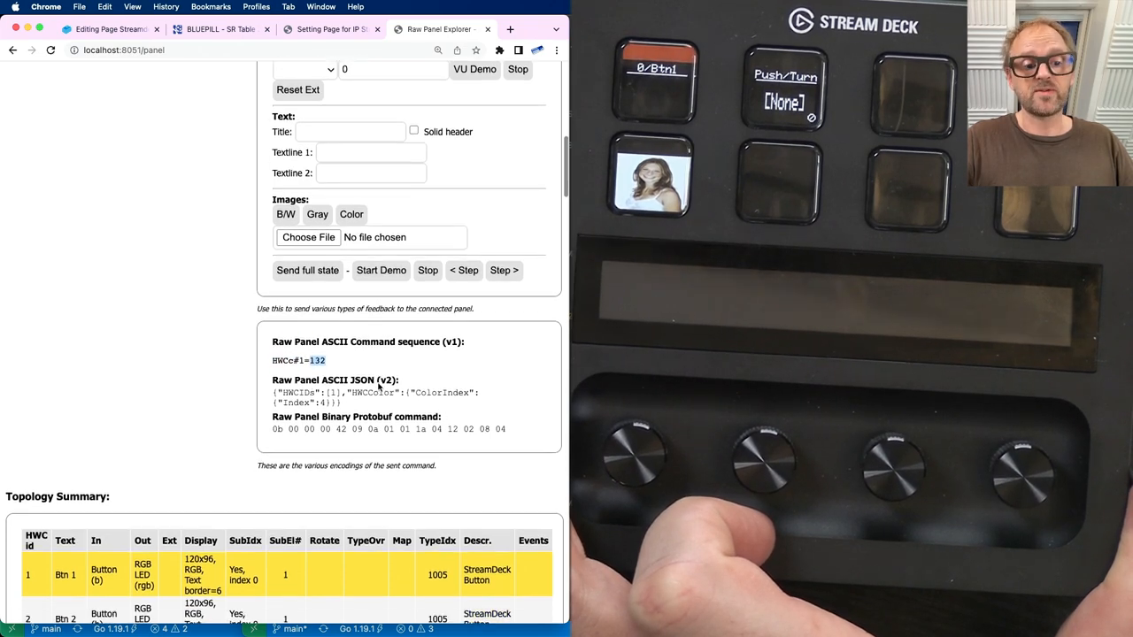
{"action": "scroll", "scroll_direction": "down", "scroll_amount": 3}
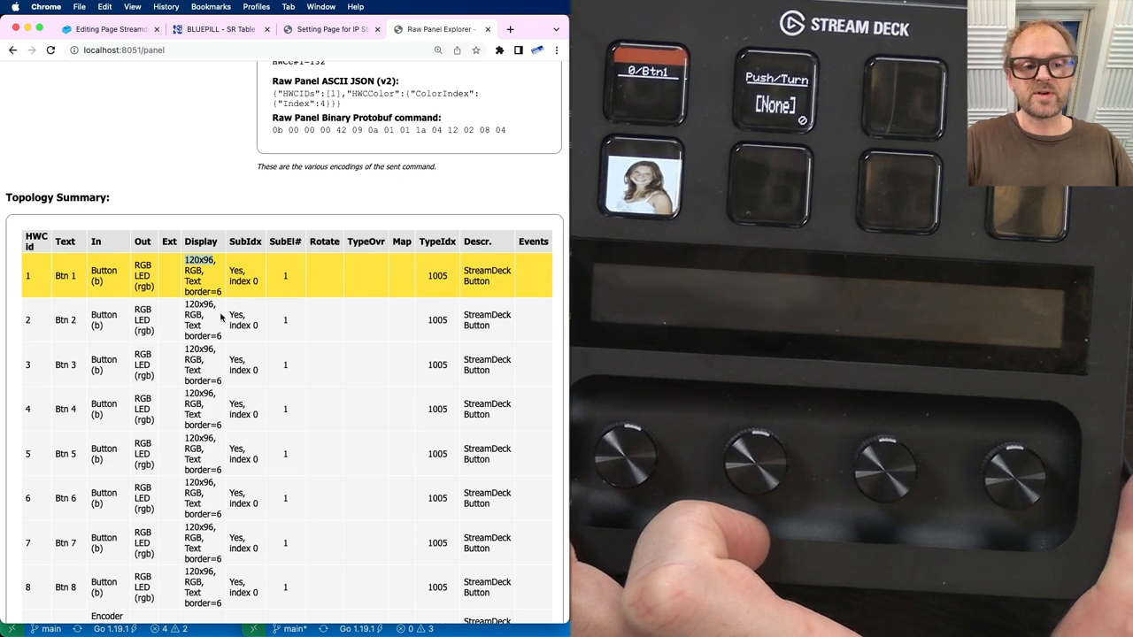
{"action": "scroll", "scroll_direction": "down", "scroll_amount": 3}
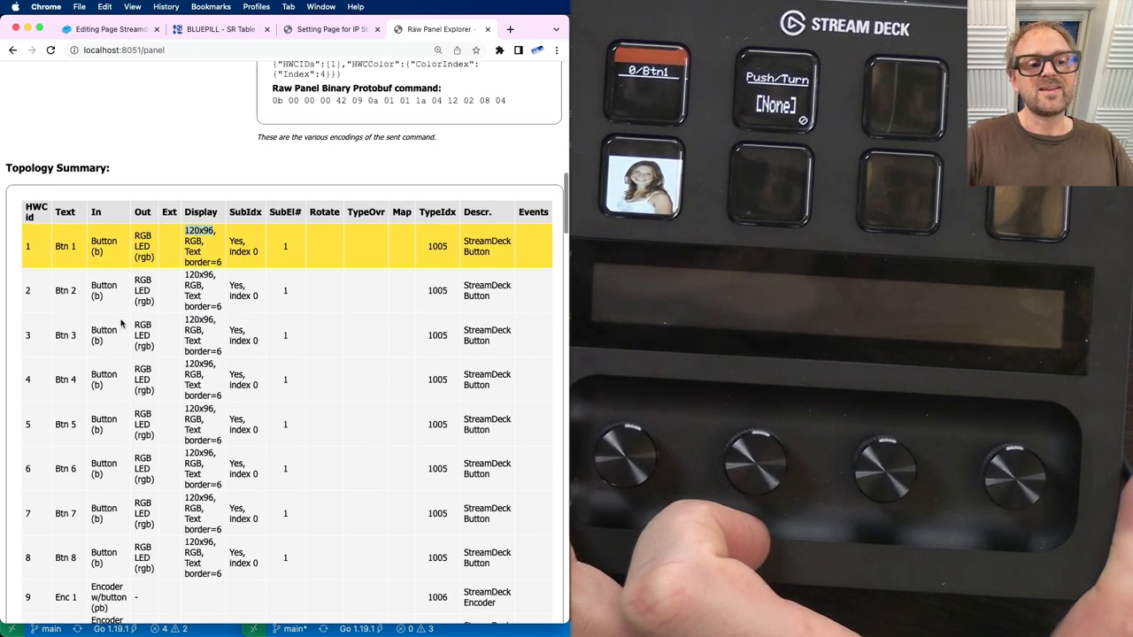
{"action": "scroll", "scroll_direction": "down", "scroll_amount": 3}
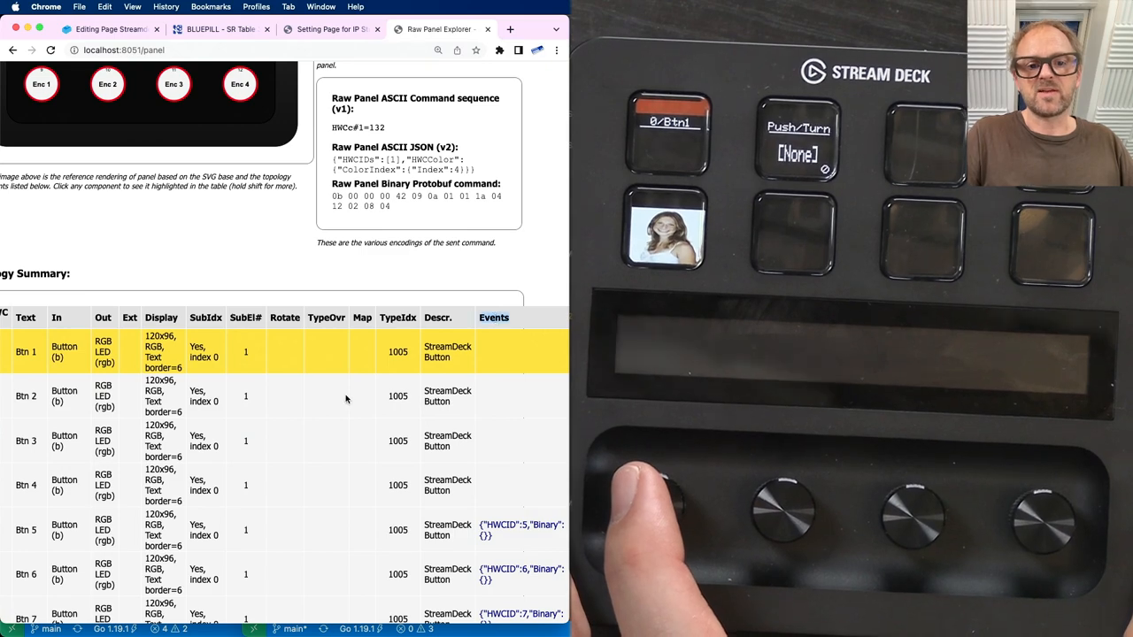
Send 200x100 colour test images to display tiles Disp 1 and Disp 2
{"action": "scroll", "scroll_direction": "down", "scroll_amount": 3}
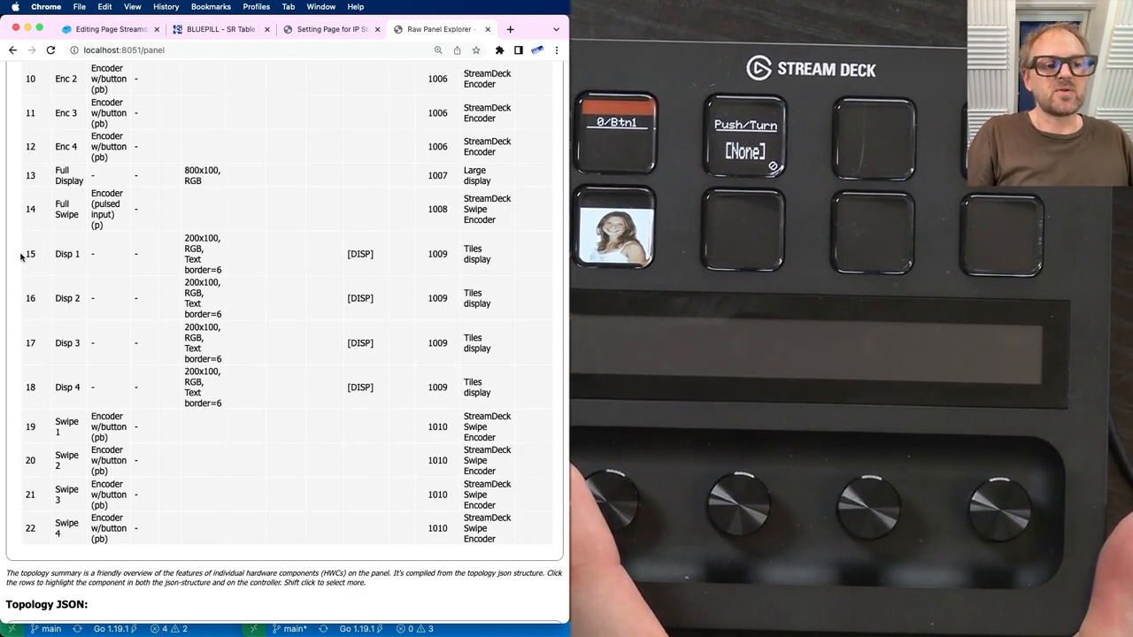
{"action": "scroll", "scroll_direction": "up", "scroll_amount": 3}
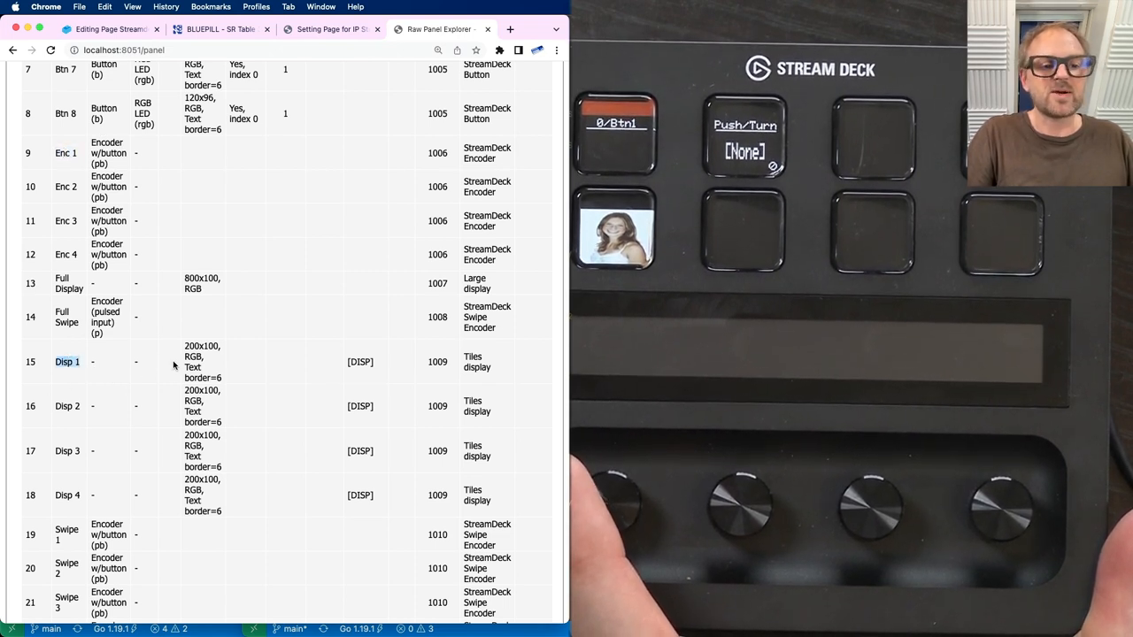
{"action": "left_click", "coordinate": [201, 346]}
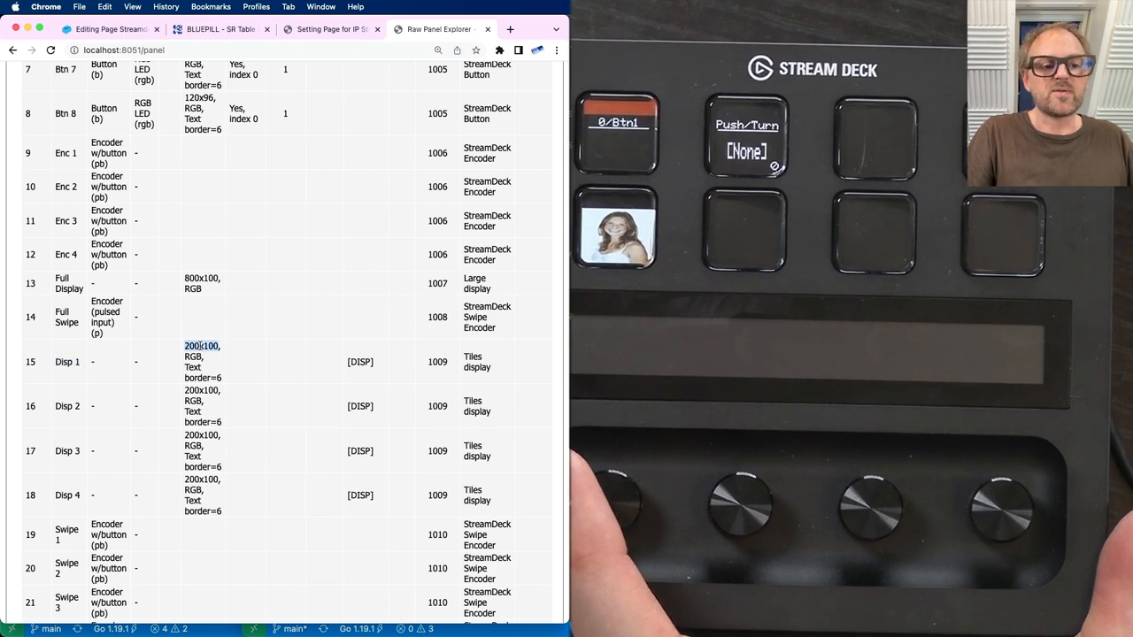
{"action": "scroll", "scroll_direction": "up", "scroll_amount": 3}
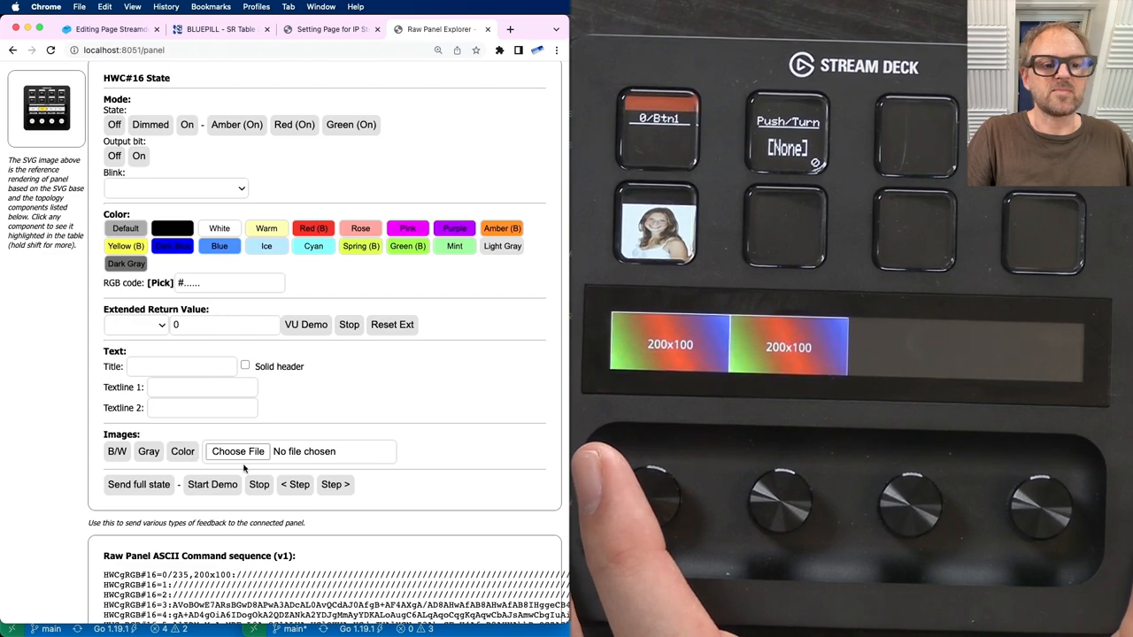
Load a JPG portrait photo onto Disp 2, then return to Panels on Network
{"action": "left_click", "coordinate": [237, 452]}
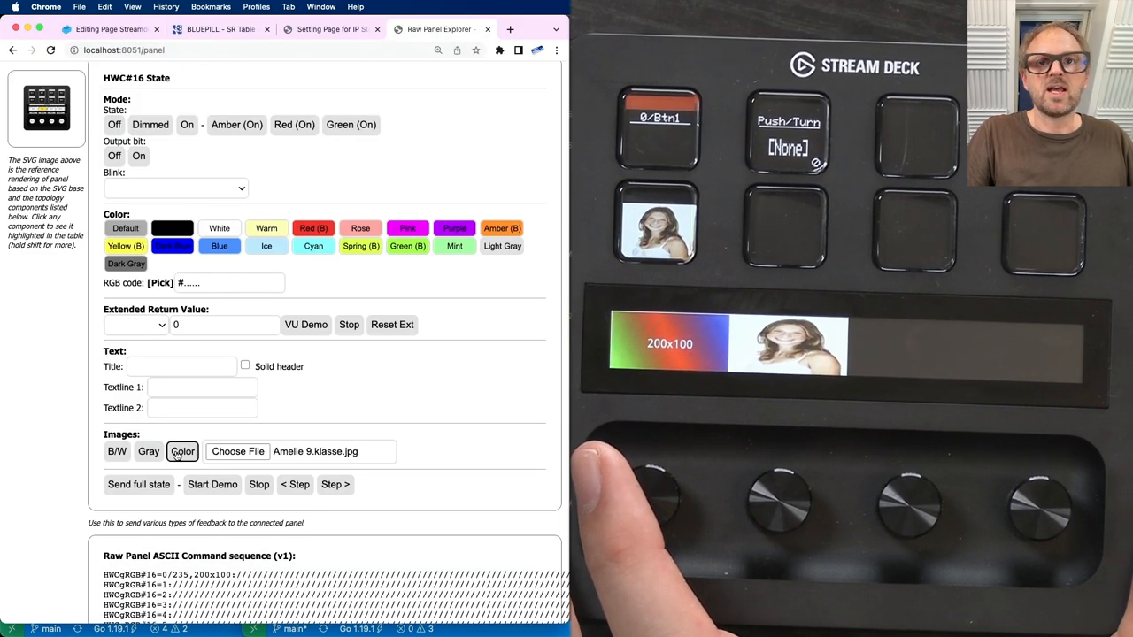
{"action": "scroll", "scroll_direction": "down", "scroll_amount": 3}
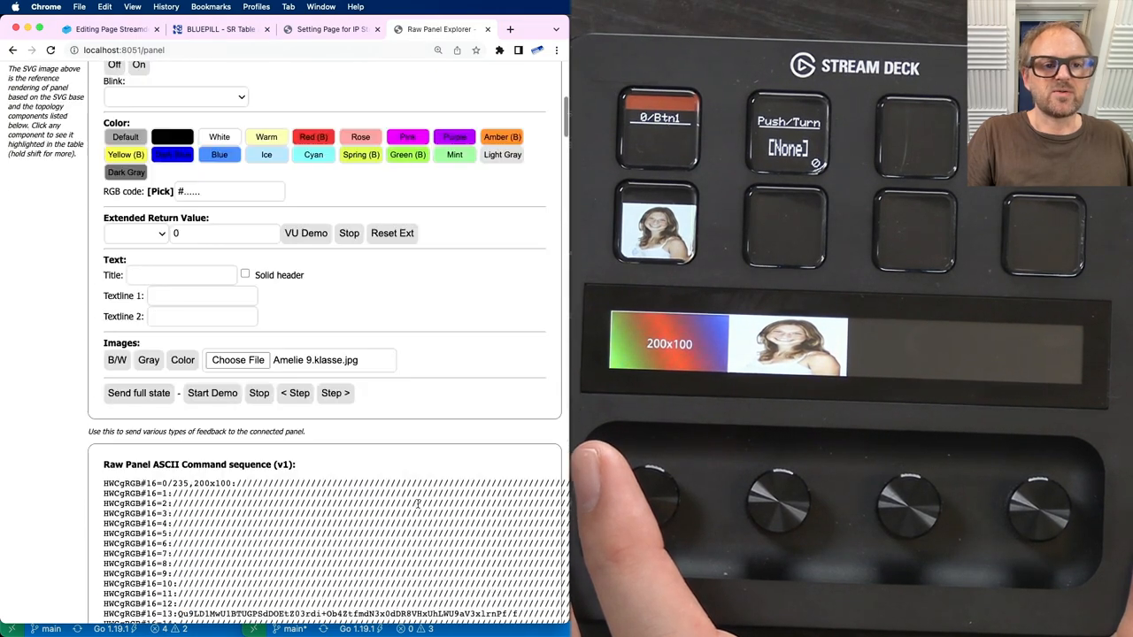
{"action": "scroll", "scroll_direction": "up", "scroll_amount": 3}
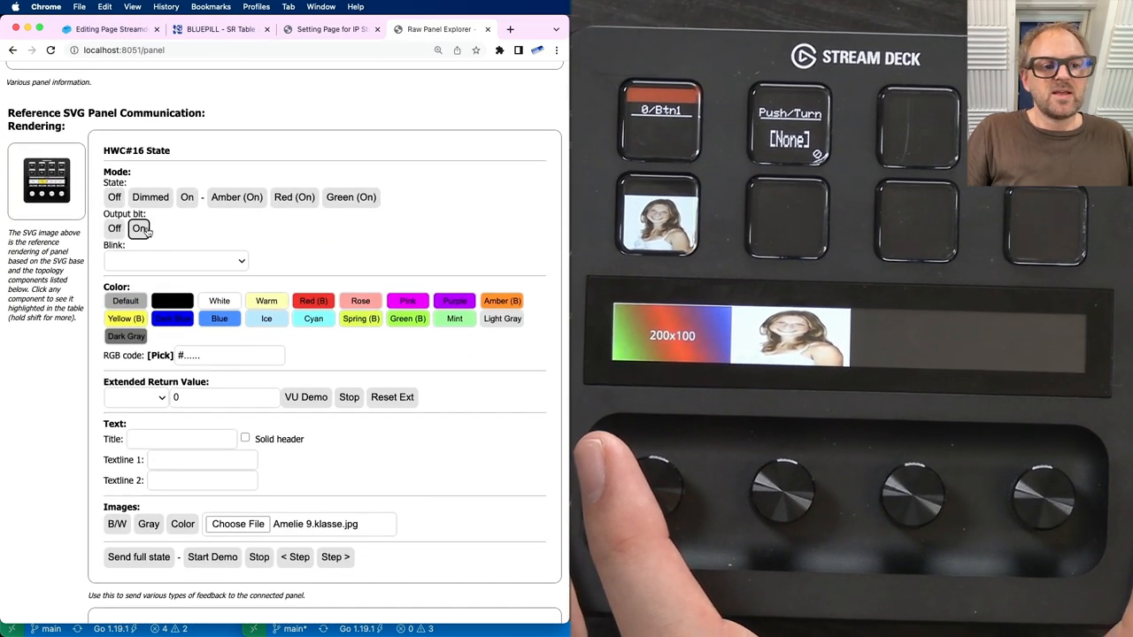
{"action": "scroll", "scroll_direction": "down", "scroll_amount": 3}
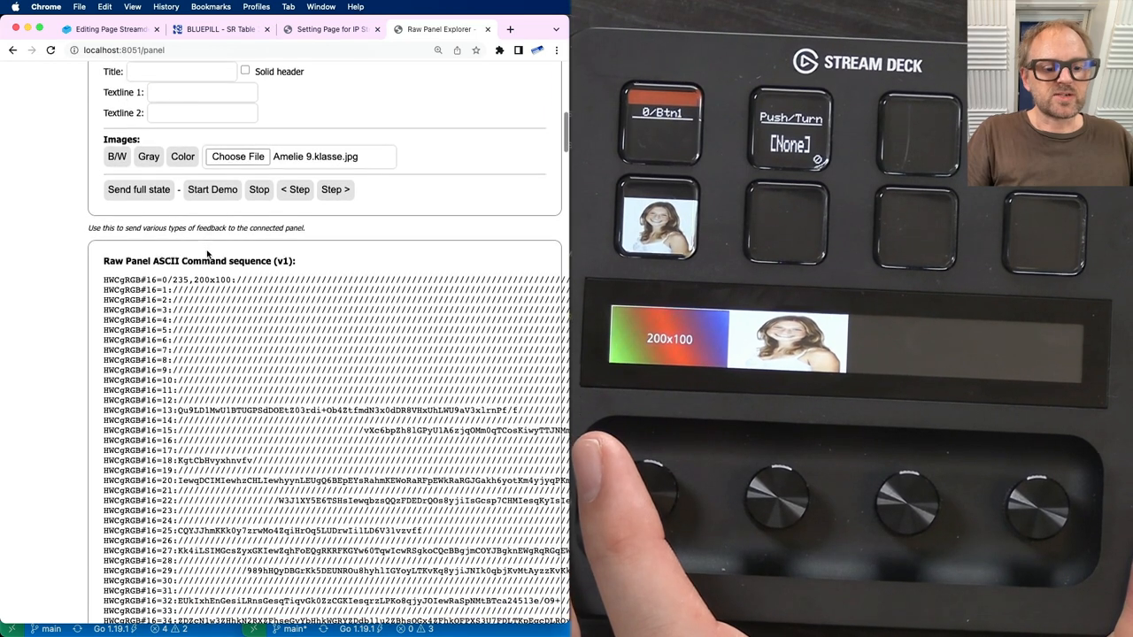
{"action": "scroll", "scroll_direction": "up", "scroll_amount": 3}
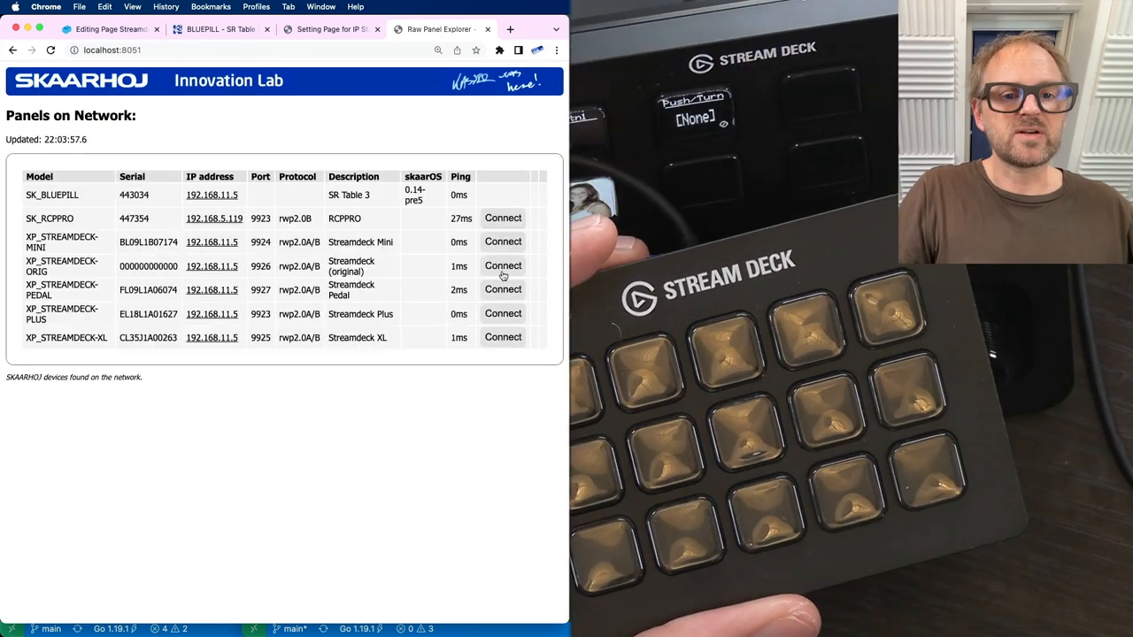
Connect XP_STREAMDECK-ORIG and send colour test images to Btn 1, 7 and 13
{"action": "left_click", "coordinate": [502, 266]}
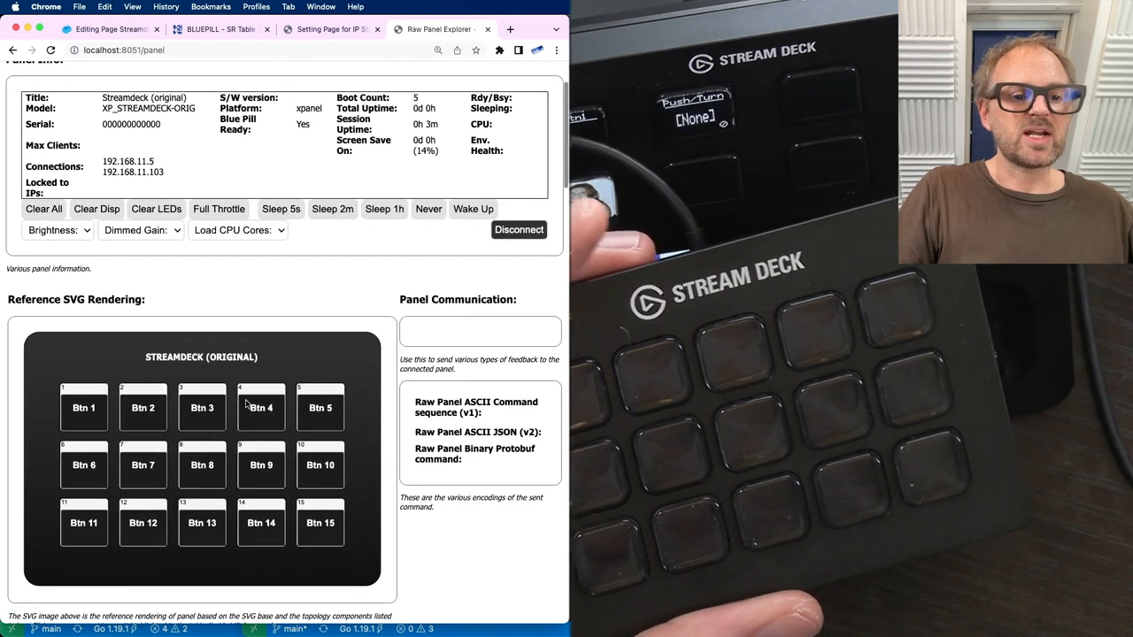
{"action": "left_click", "coordinate": [252, 405]}
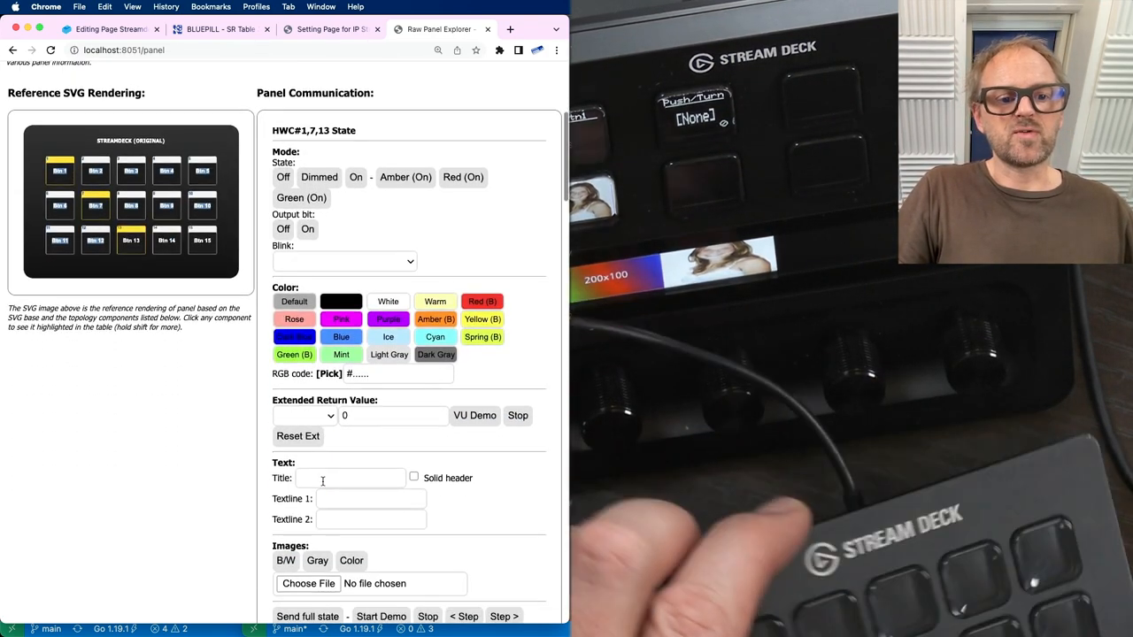
{"action": "left_click", "coordinate": [351, 560]}
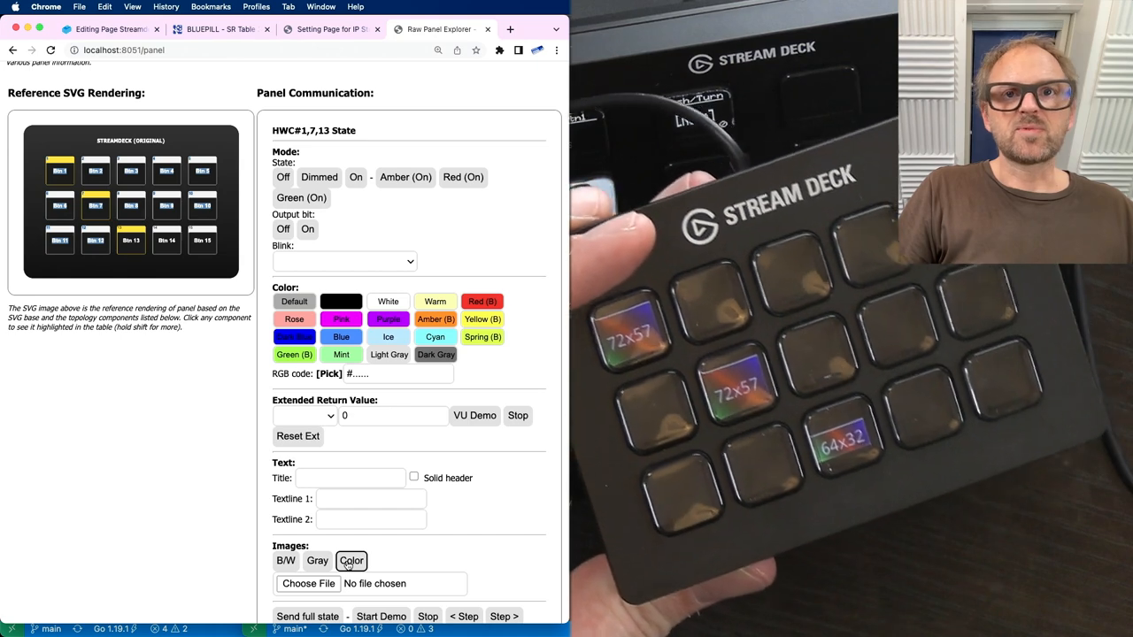